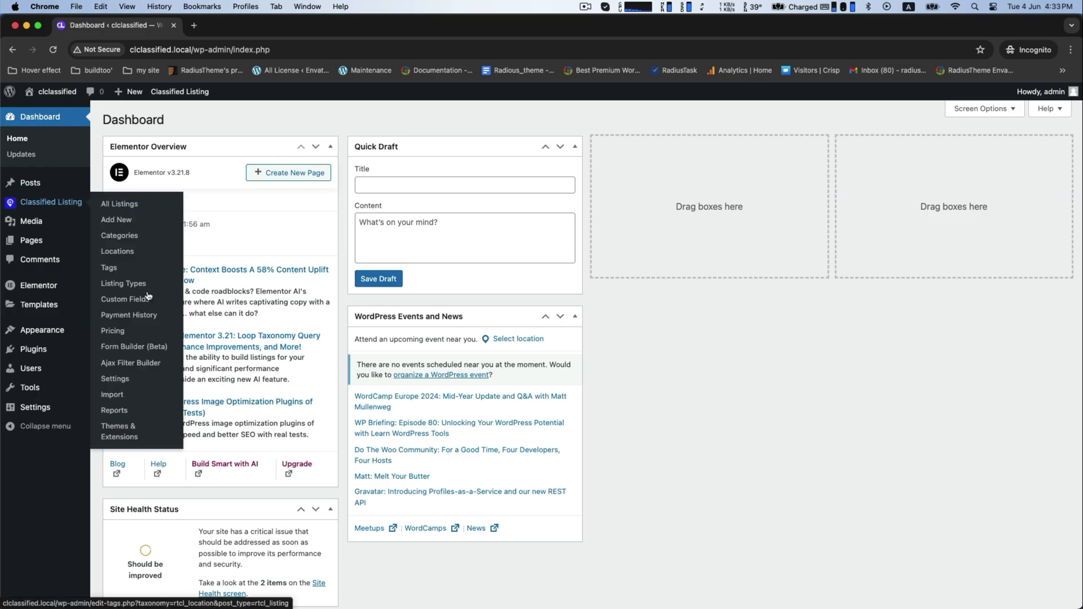
Step: In Ajax Filter Builder, add a filter form named 'Ajax filter' and save it
{"action": "left_click", "coordinate": [130, 347]}
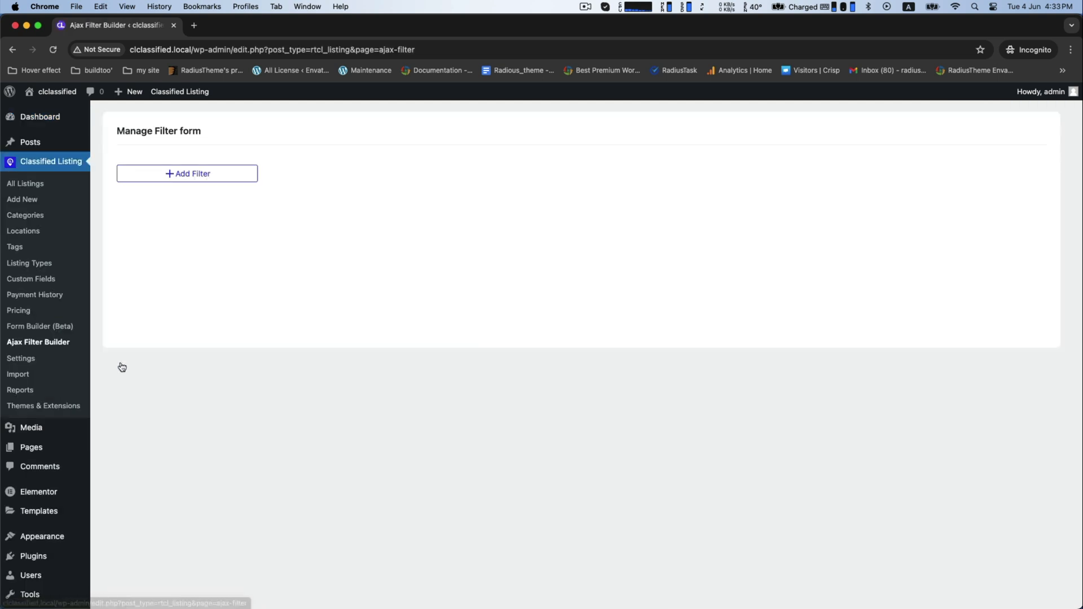
{"action": "left_click", "coordinate": [187, 173]}
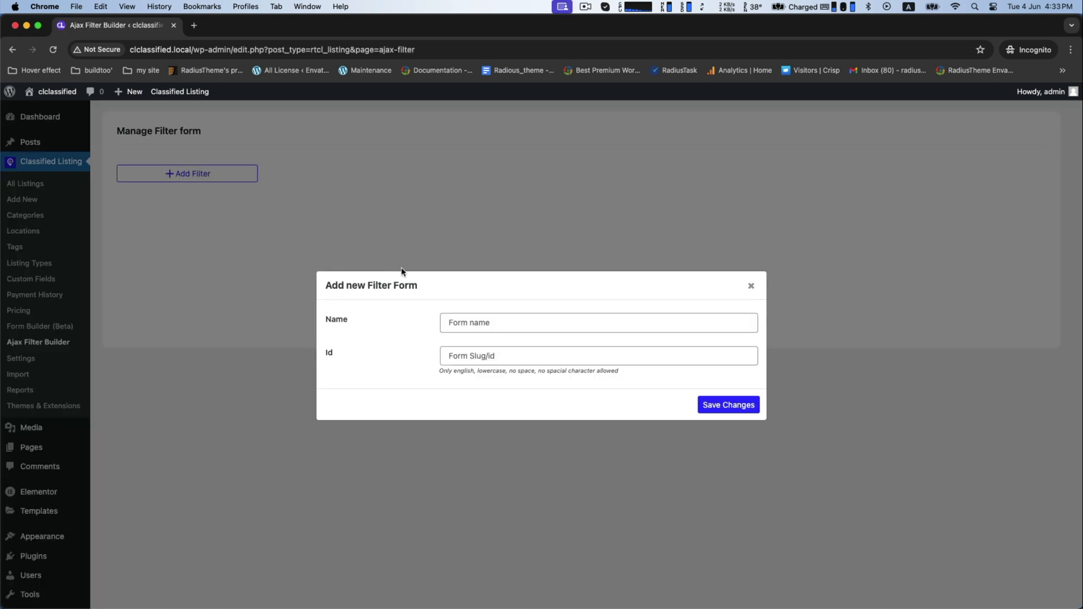
{"action": "left_click", "coordinate": [597, 322]}
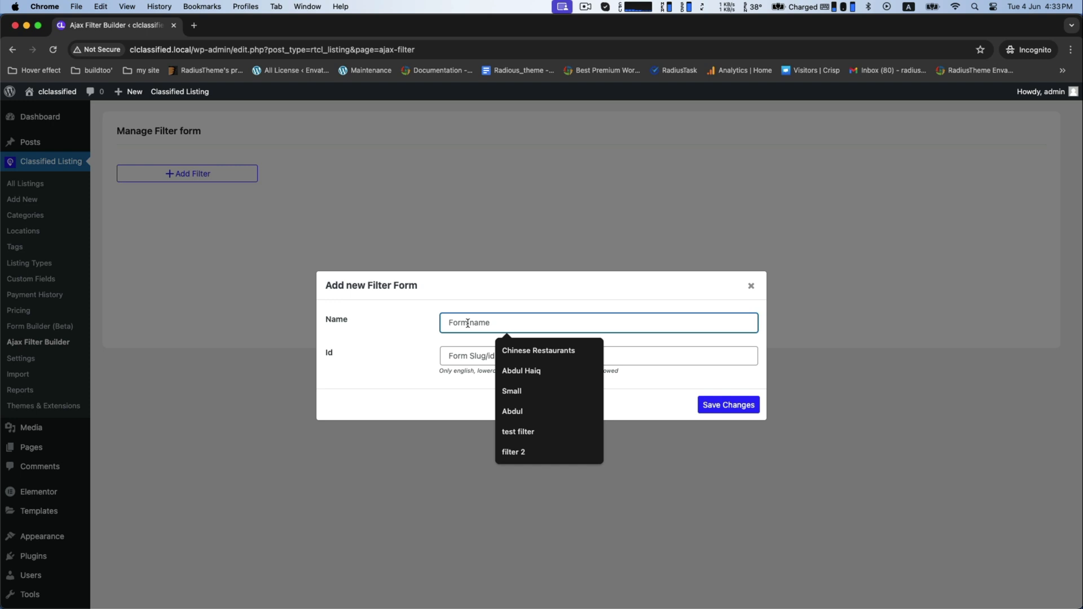
{"action": "type", "text": "Ajax fi"}
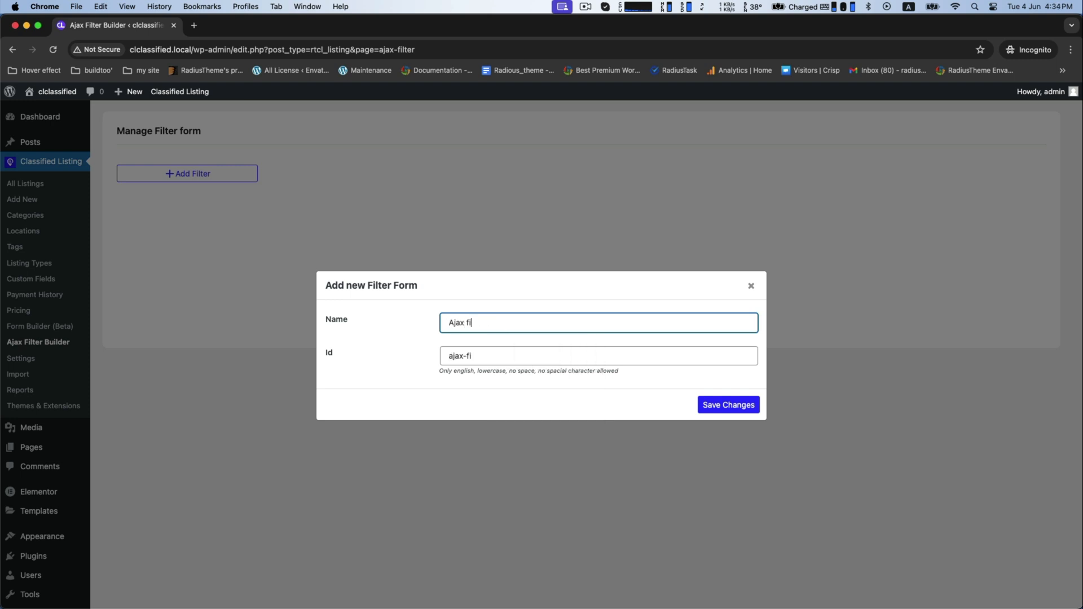
{"action": "type", "text": "lter"}
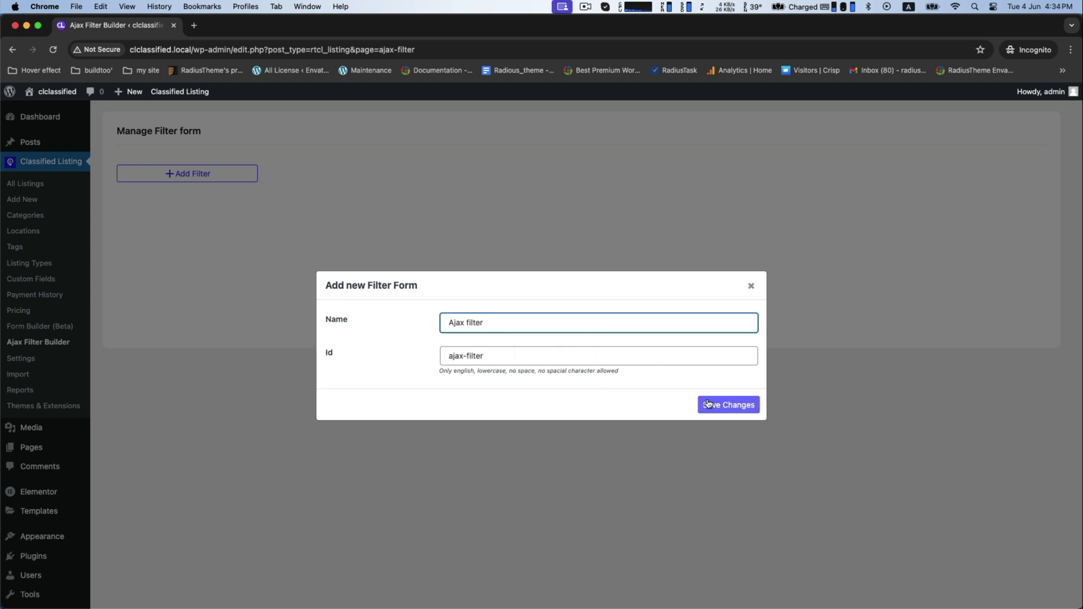
{"action": "left_click", "coordinate": [727, 403]}
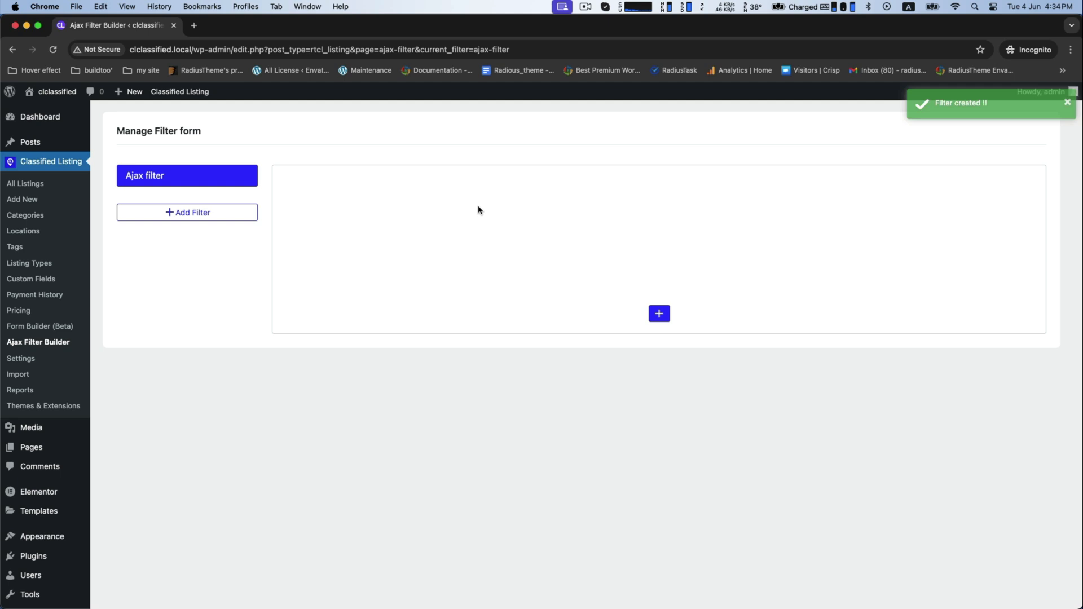
Step: Add a Keyword search field to the filter form
{"action": "left_click", "coordinate": [658, 314]}
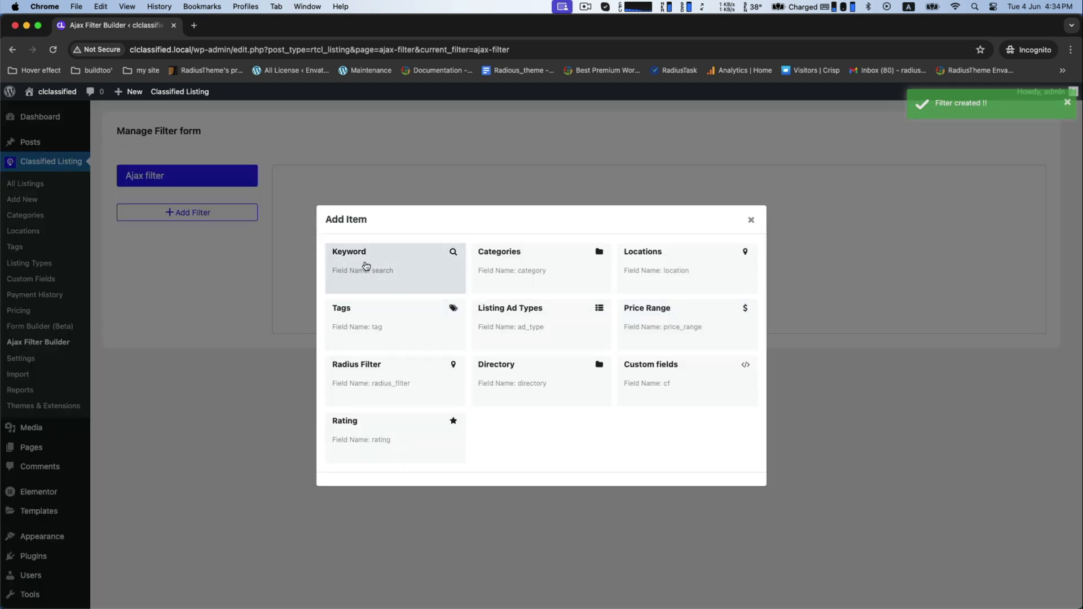
{"action": "mouse_move", "coordinate": [523, 328]}
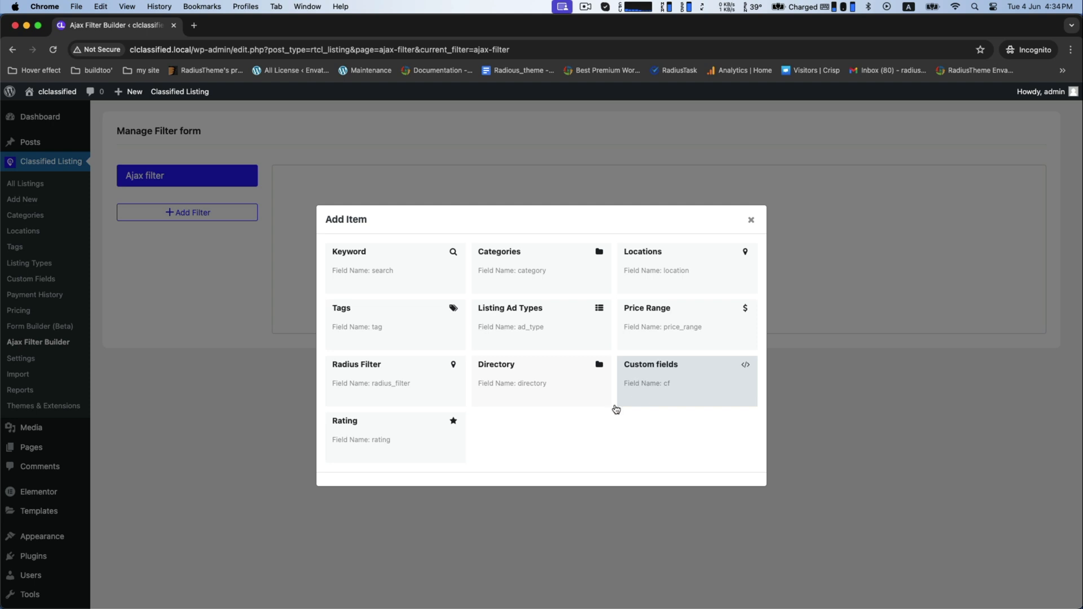
{"action": "left_click", "coordinate": [395, 267]}
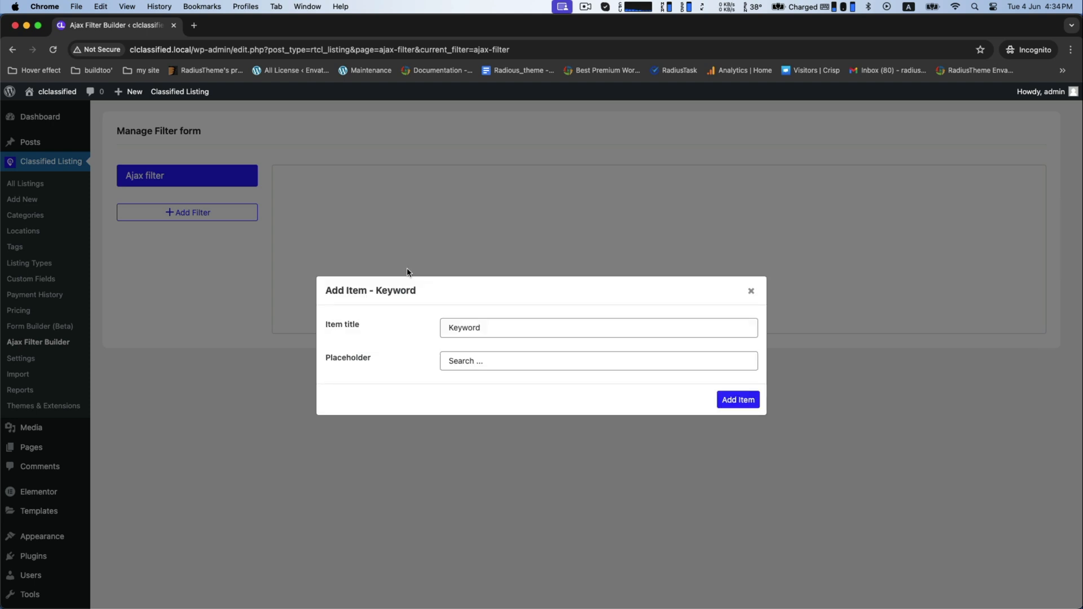
{"action": "left_click", "coordinate": [738, 400]}
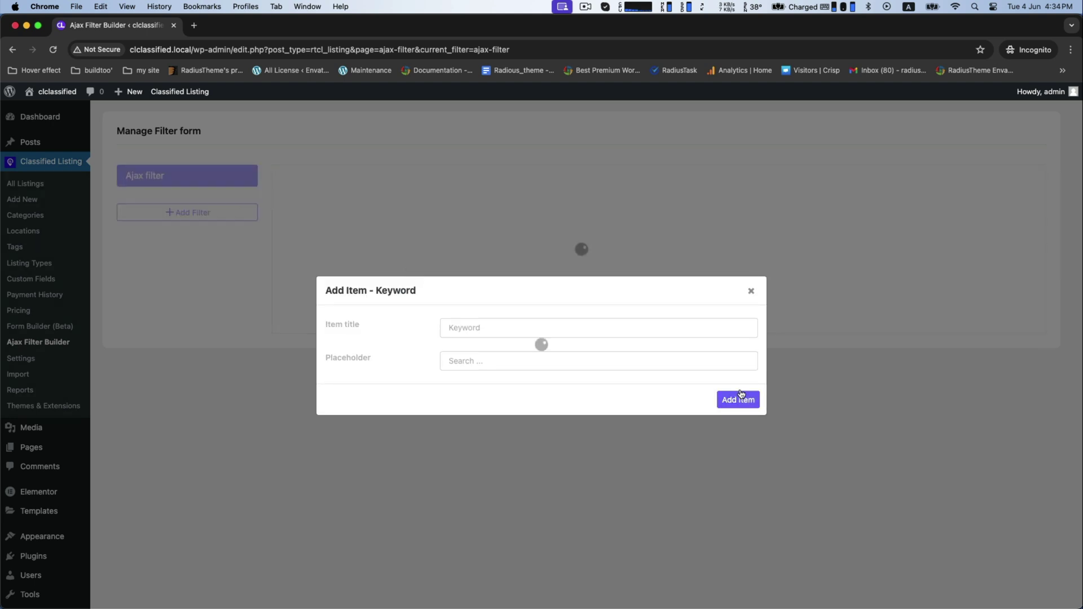
Step: Add a Categories field with Show count enabled
{"action": "left_click", "coordinate": [738, 399]}
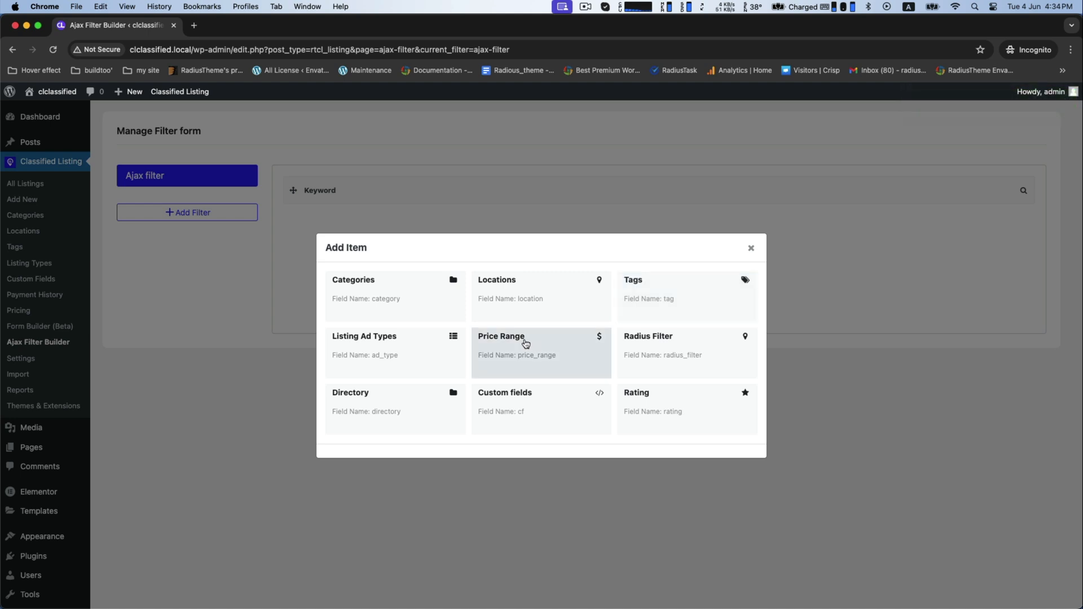
{"action": "mouse_move", "coordinate": [501, 305]}
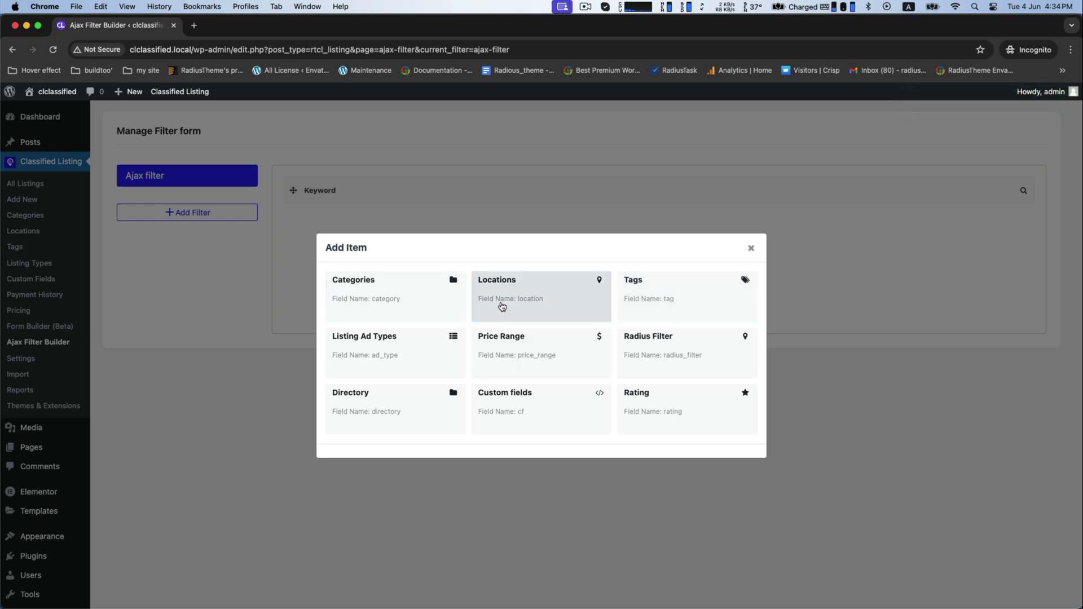
{"action": "left_click", "coordinate": [353, 279]}
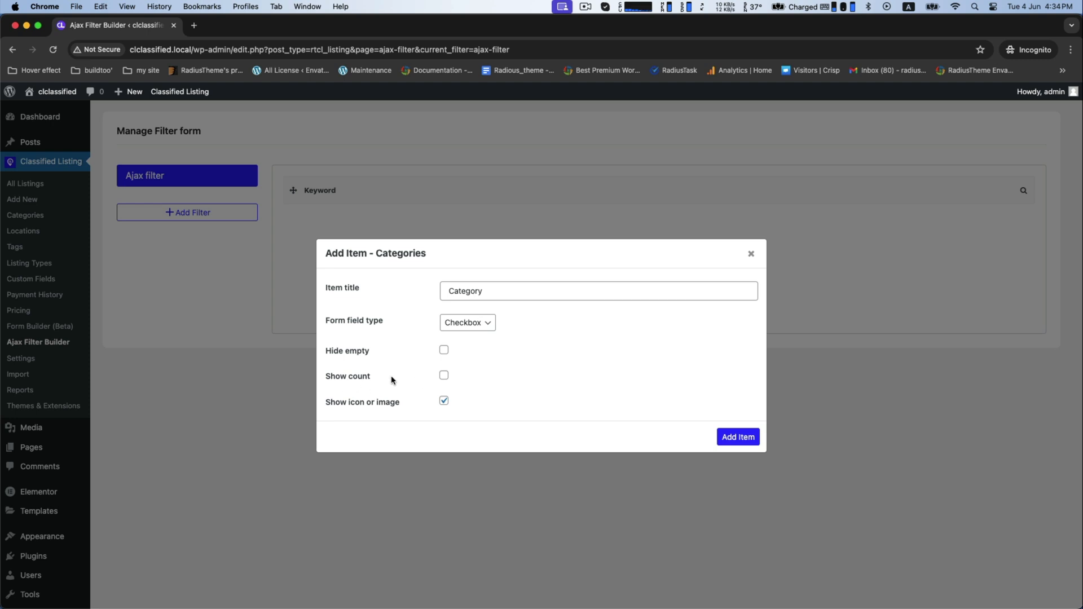
{"action": "left_click", "coordinate": [443, 375]}
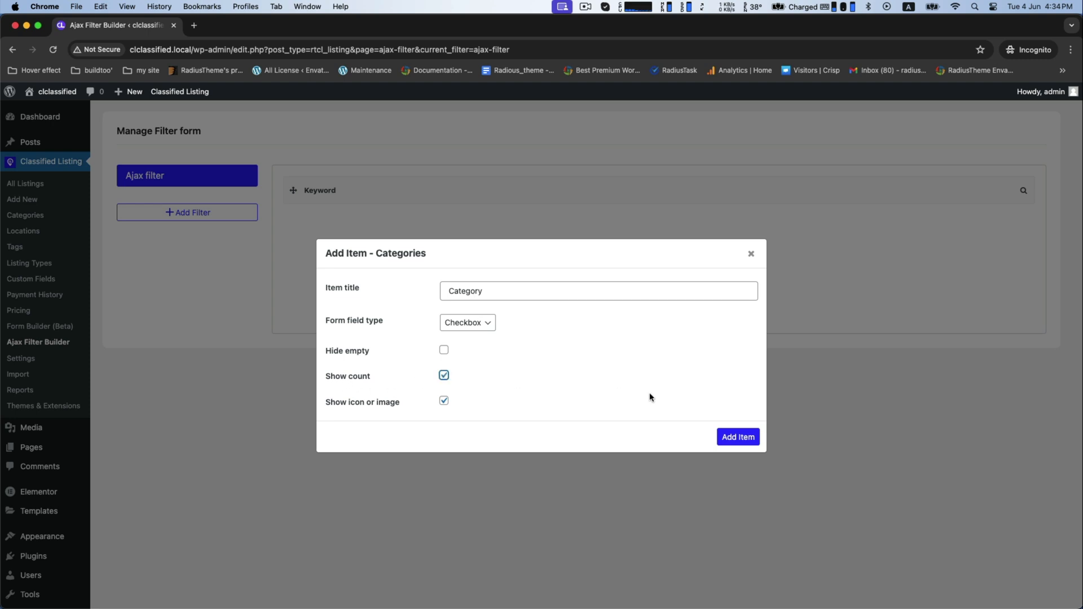
{"action": "left_click", "coordinate": [737, 437]}
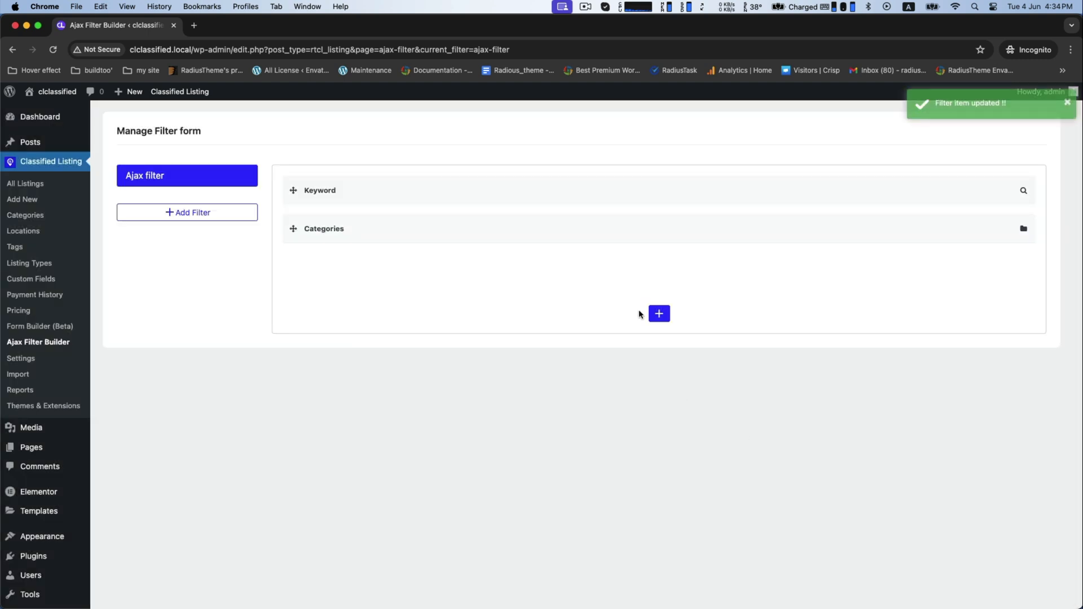
Step: Add a Locations field to the filter form
{"action": "left_click", "coordinate": [658, 314]}
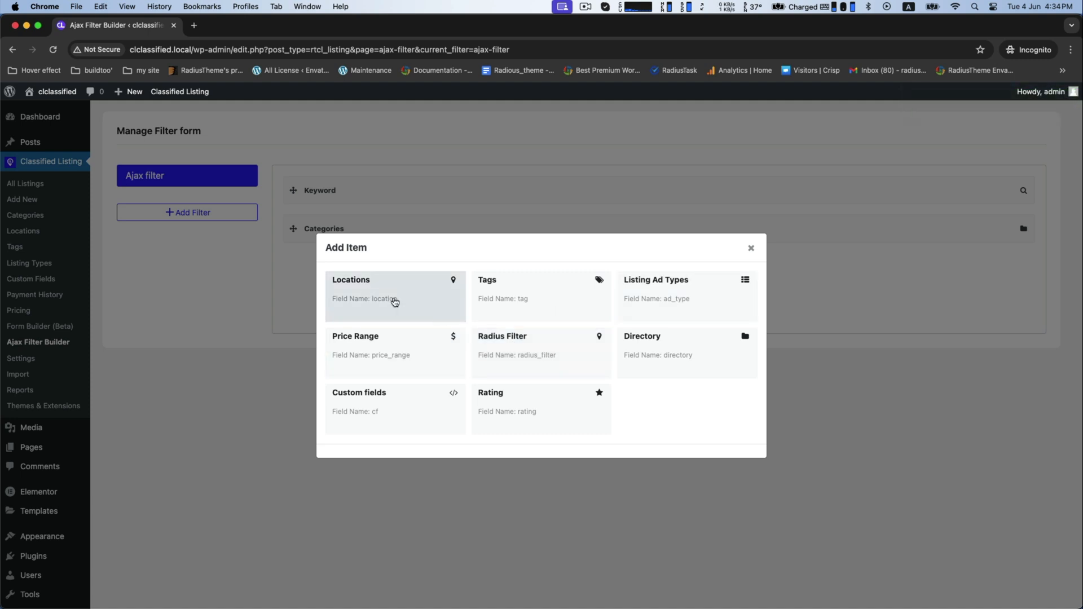
{"action": "left_click", "coordinate": [394, 297]}
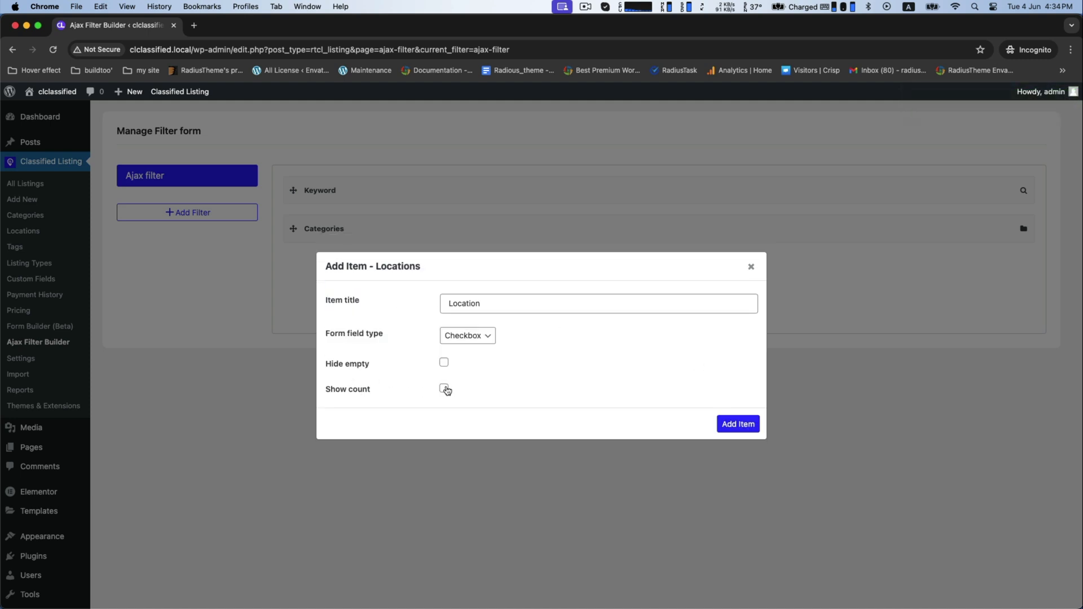
{"action": "left_click", "coordinate": [738, 423]}
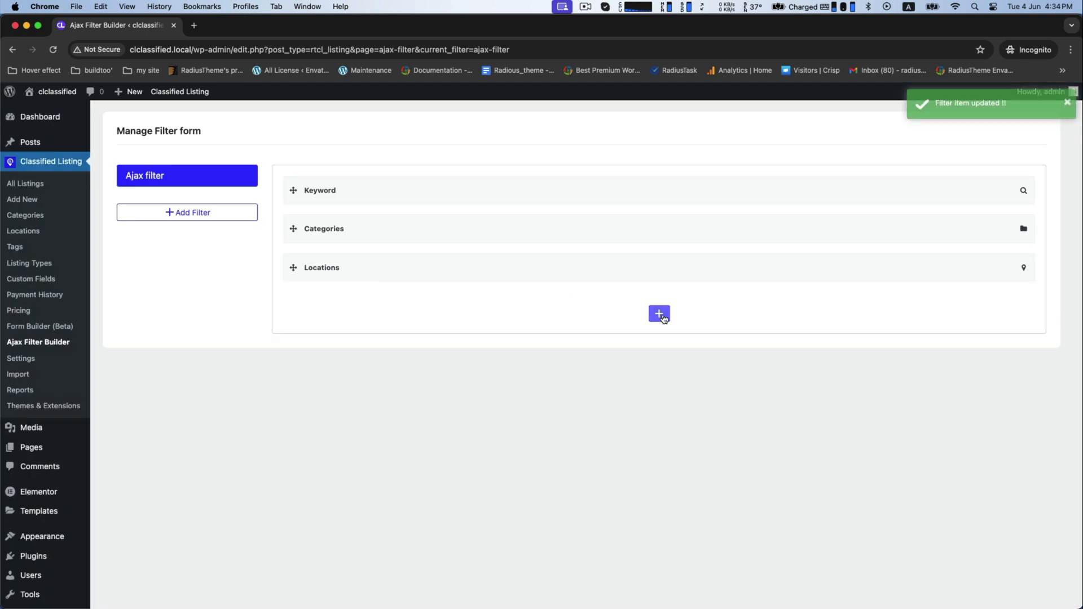
Step: Add a Rating field and a Price Range field (maximum 5000, step 1000)
{"action": "left_click", "coordinate": [658, 314]}
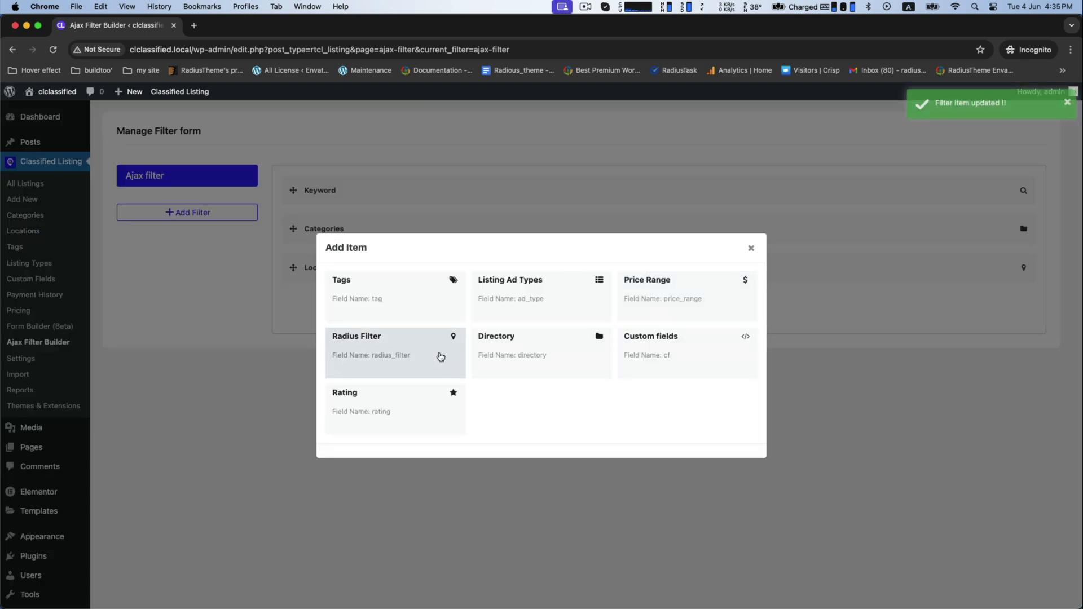
{"action": "left_click", "coordinate": [394, 401]}
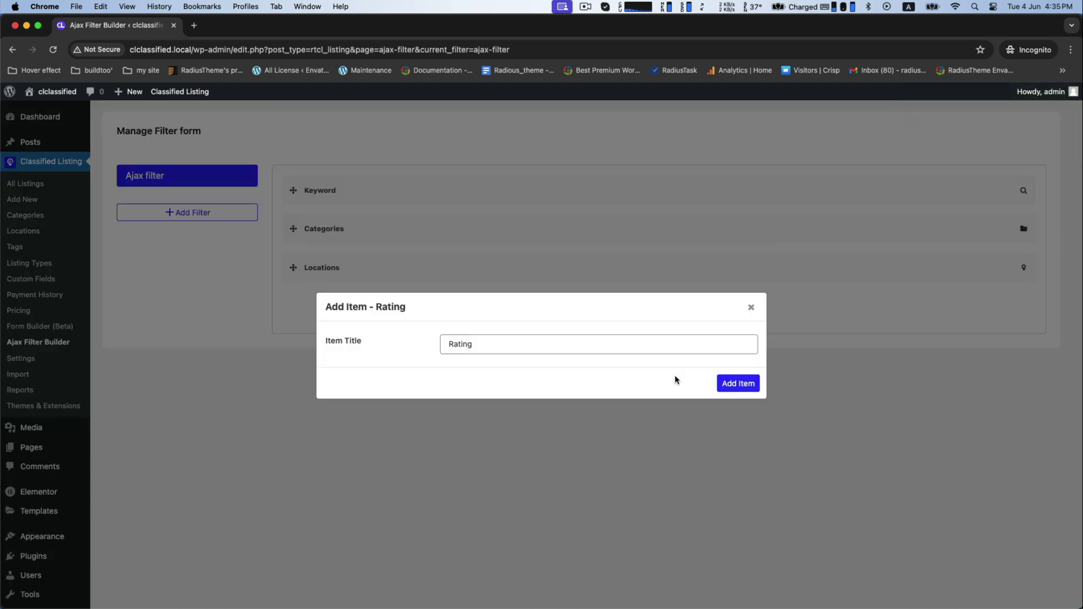
{"action": "left_click", "coordinate": [737, 383]}
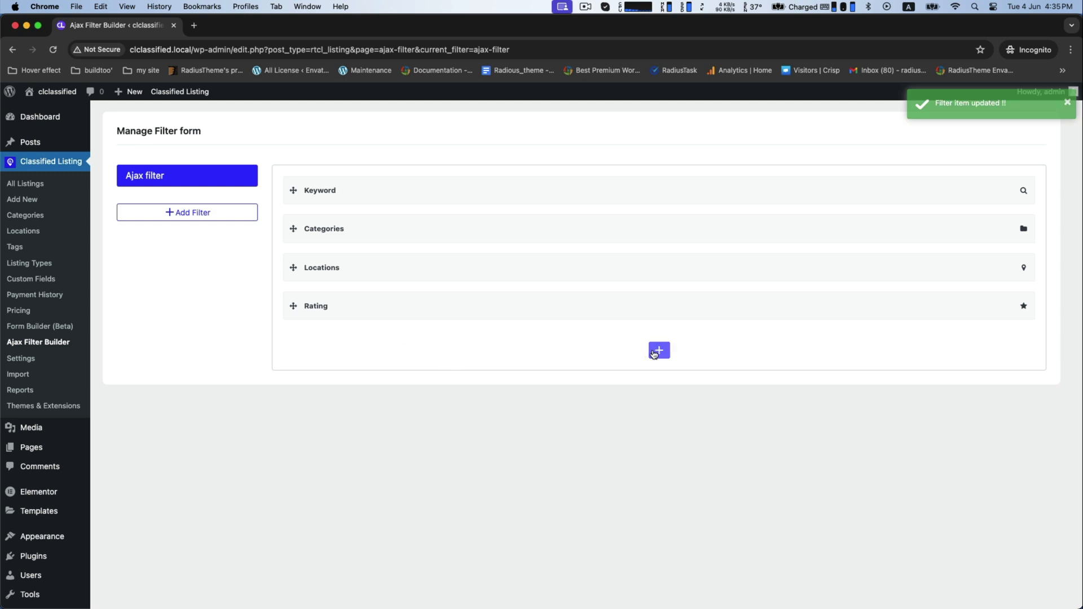
{"action": "left_click", "coordinate": [658, 350]}
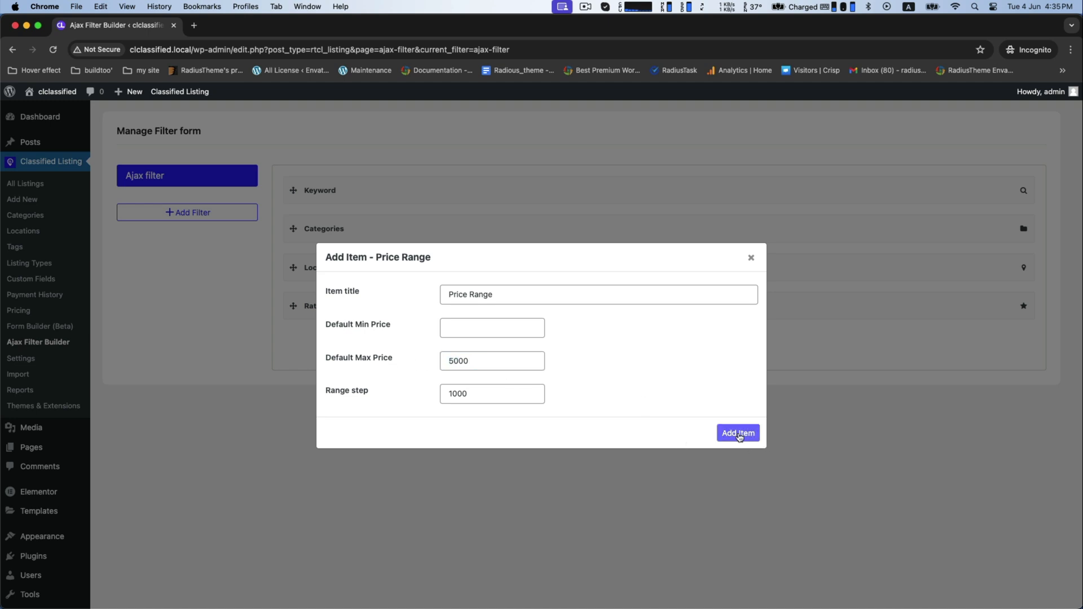
{"action": "left_click", "coordinate": [738, 433]}
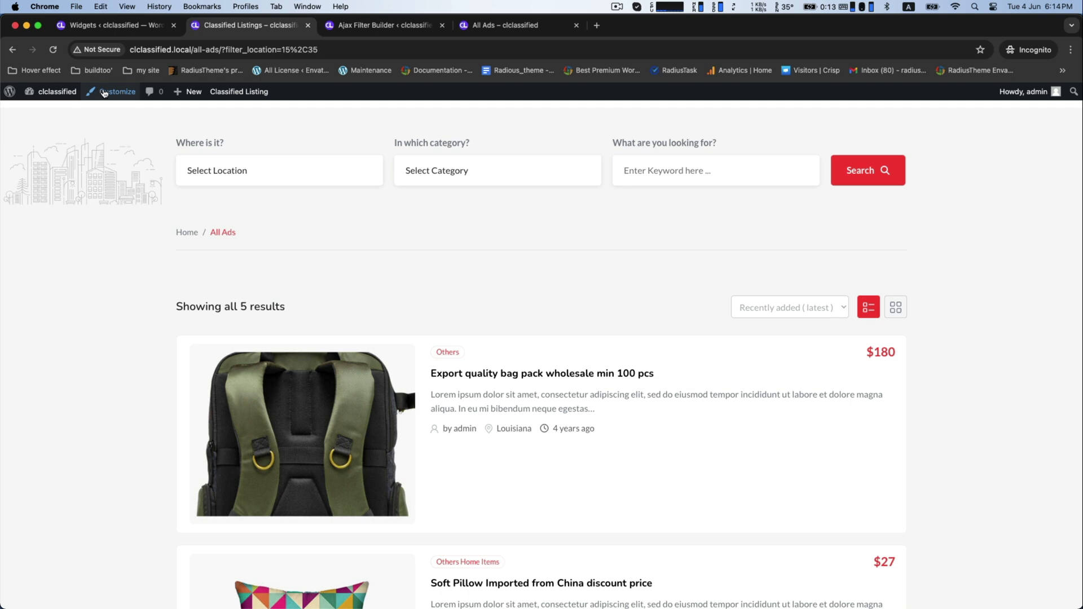
Step: Add the Classified Listing Ajax Filter widget to the archive sidebar using the 'Ajax filter' form
{"action": "left_click", "coordinate": [118, 92]}
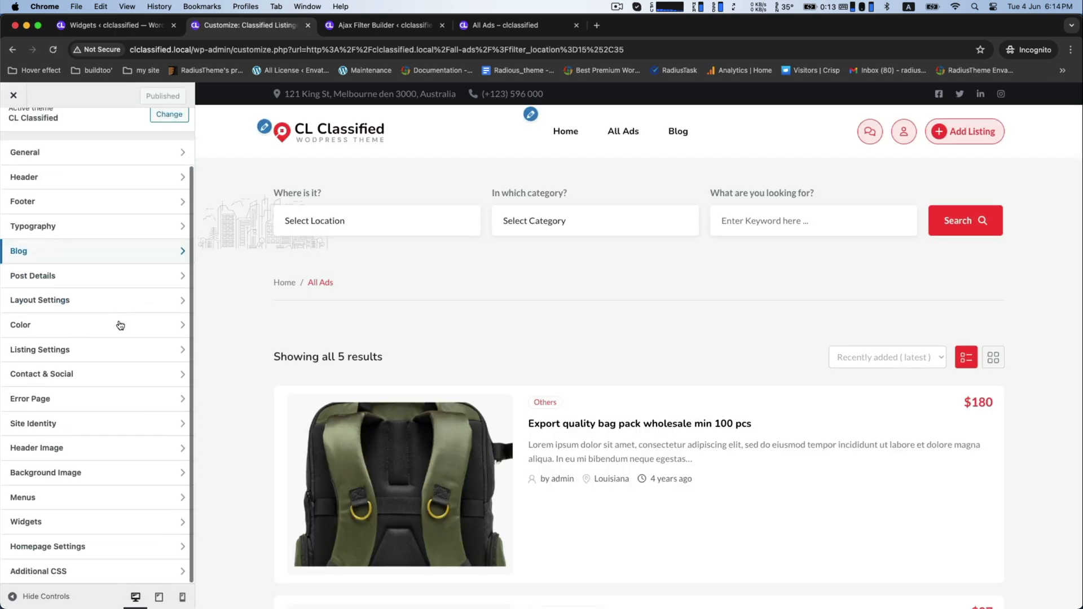
{"action": "left_click", "coordinate": [96, 521]}
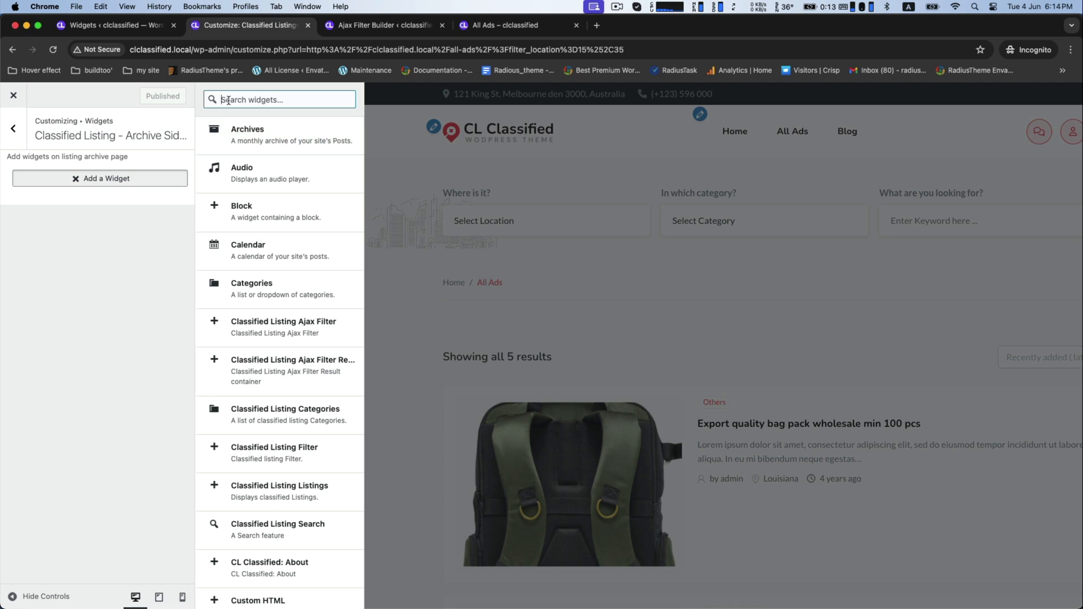
{"action": "type", "text": "ajax fu"}
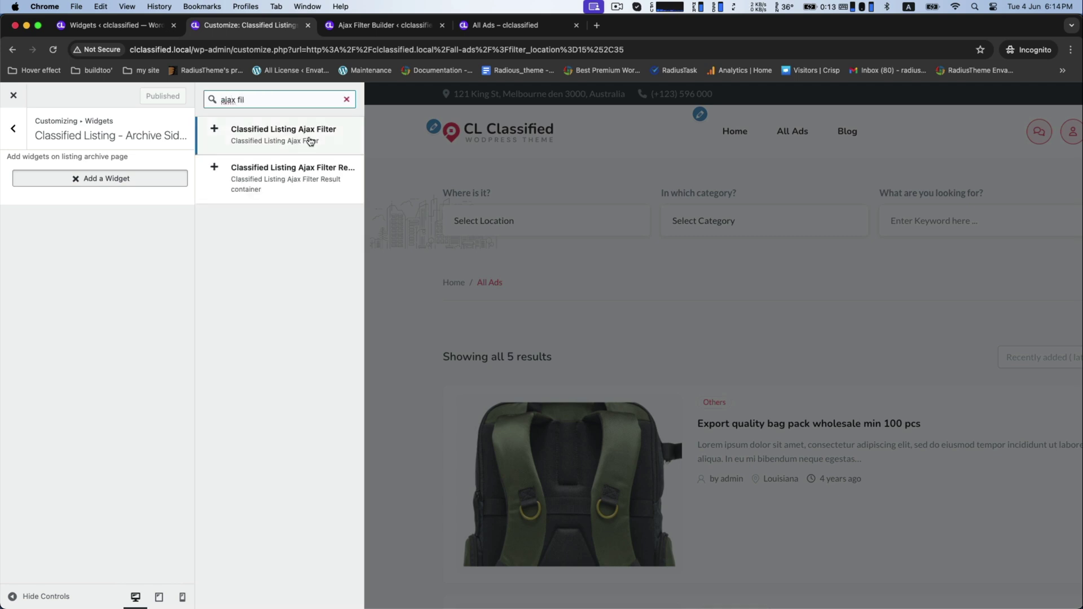
{"action": "left_click", "coordinate": [283, 135]}
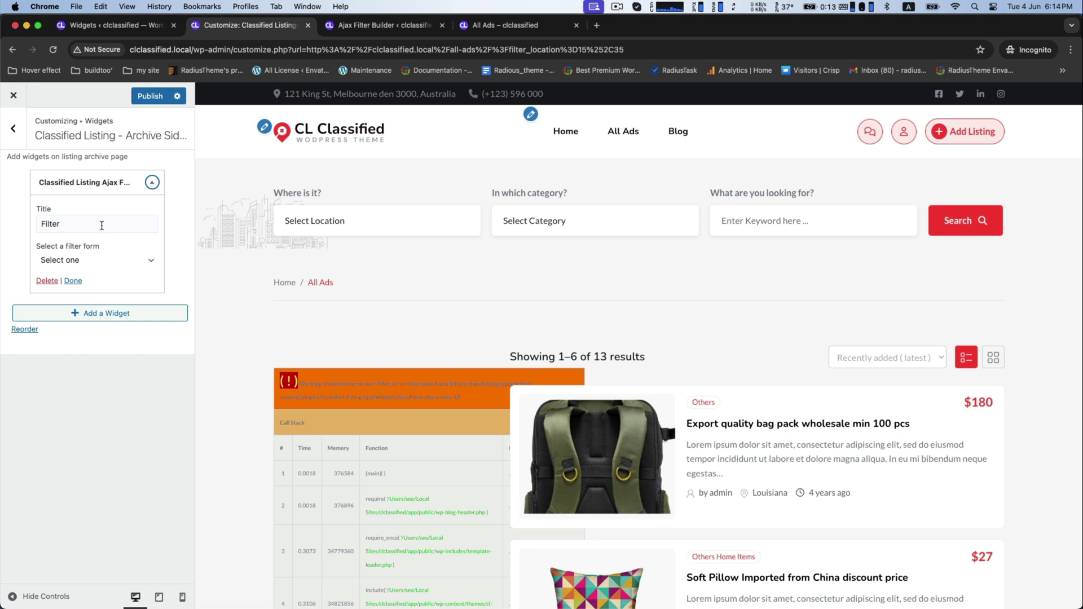
{"action": "left_click", "coordinate": [96, 259]}
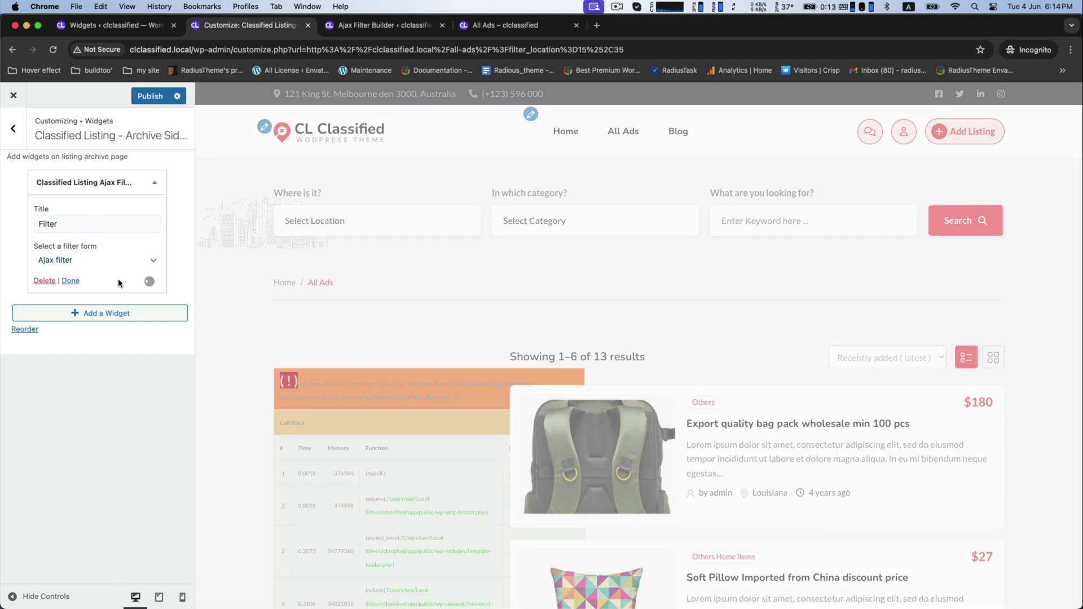
{"action": "left_click", "coordinate": [150, 96]}
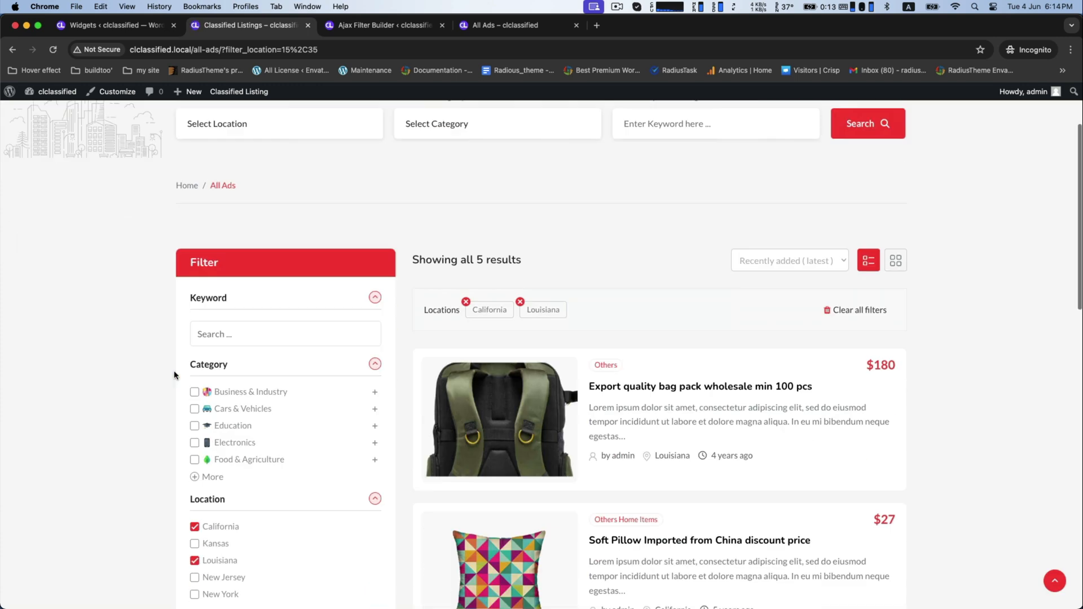
Step: Expand the category list, tick Property, then clear all filters
{"action": "scroll", "scroll_direction": "down", "scroll_amount": 3}
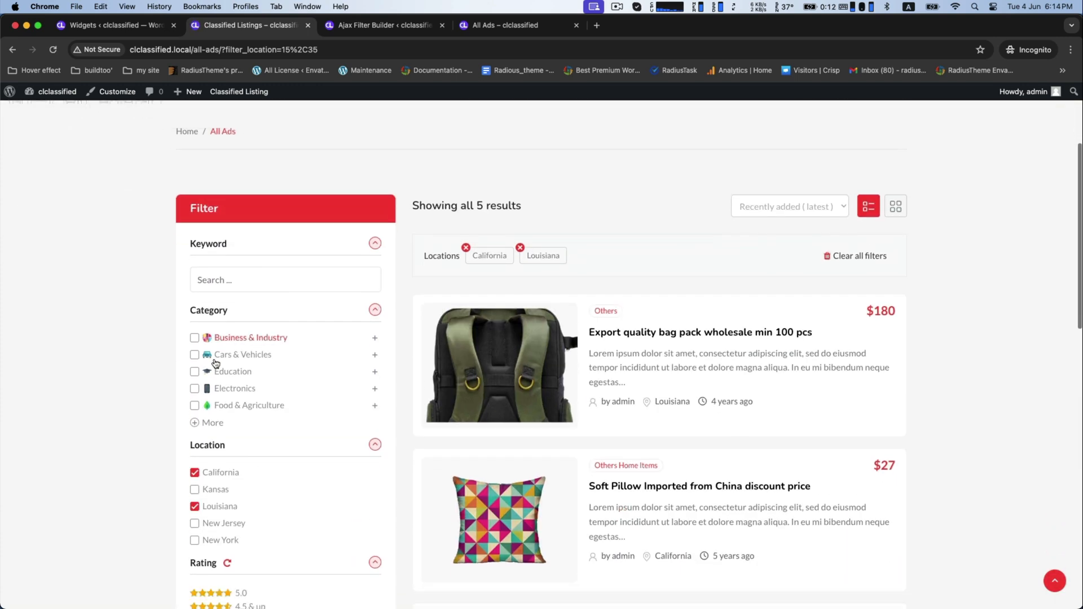
{"action": "scroll", "scroll_direction": "down", "scroll_amount": 3}
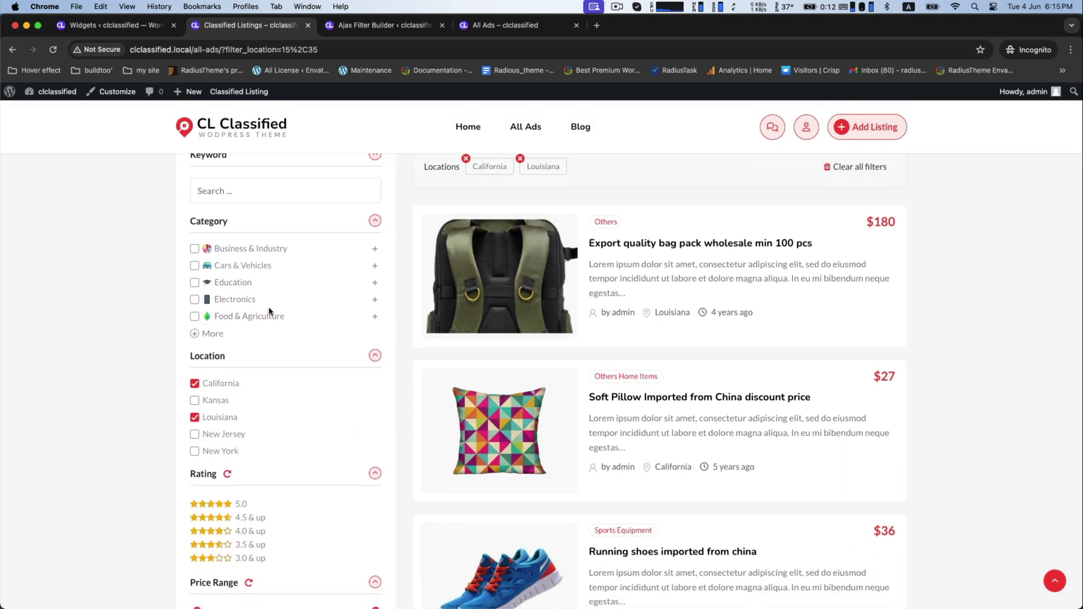
{"action": "left_click", "coordinate": [212, 333]}
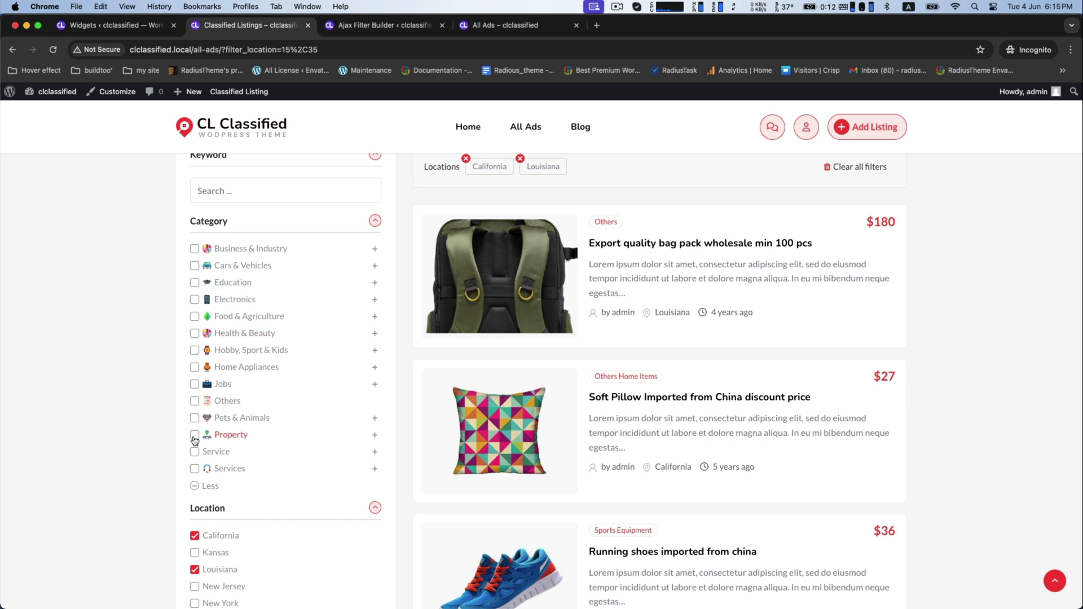
{"action": "left_click", "coordinate": [195, 438]}
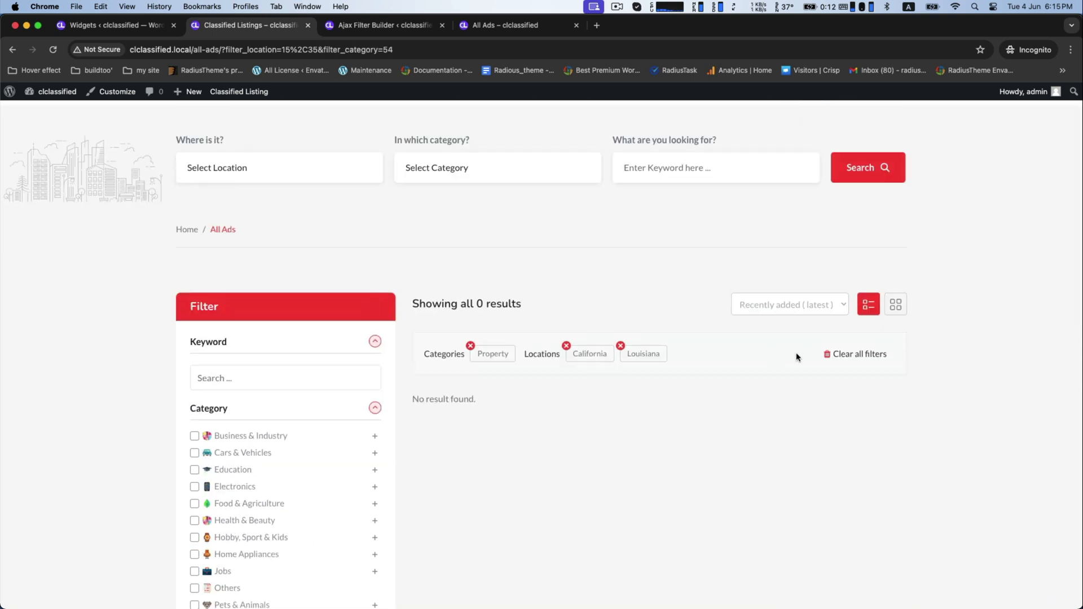
{"action": "left_click", "coordinate": [855, 354]}
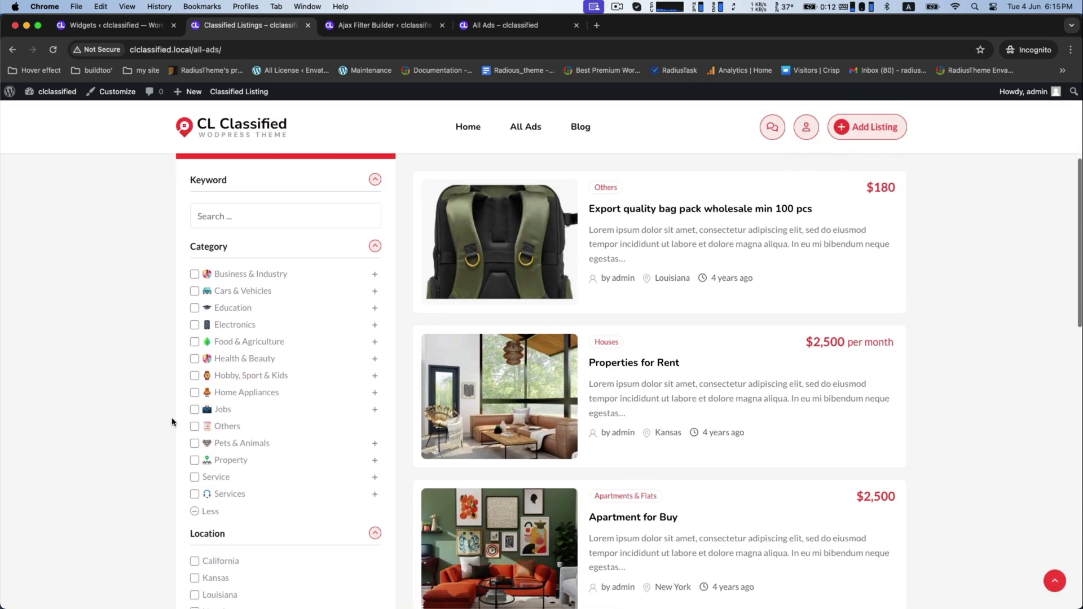
Step: Re-tick Property and filter locations to Kansas and New York
{"action": "scroll", "scroll_direction": "down", "scroll_amount": 3}
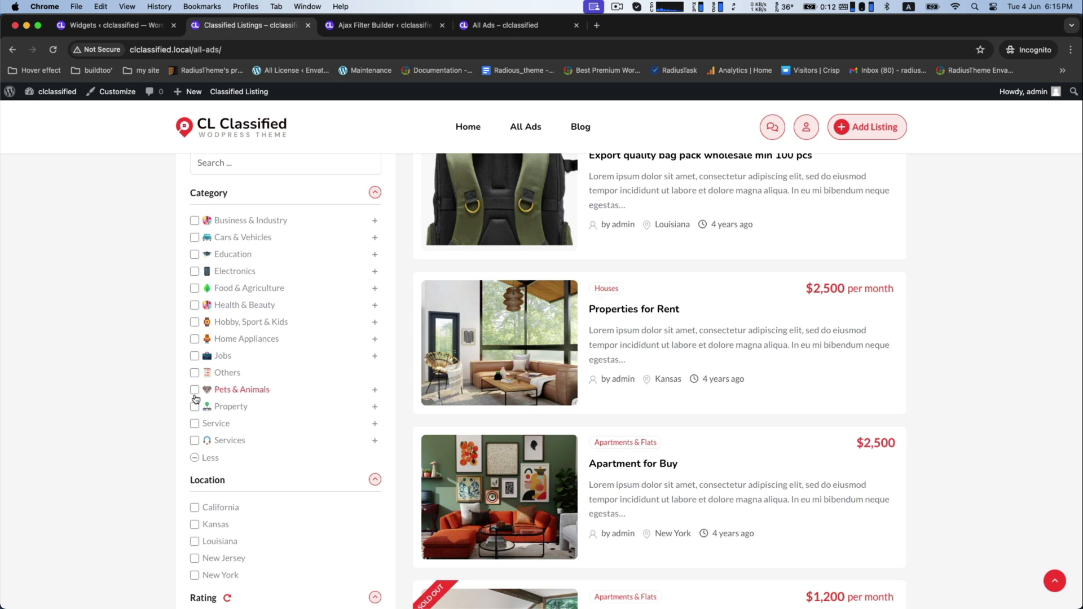
{"action": "left_click", "coordinate": [194, 406]}
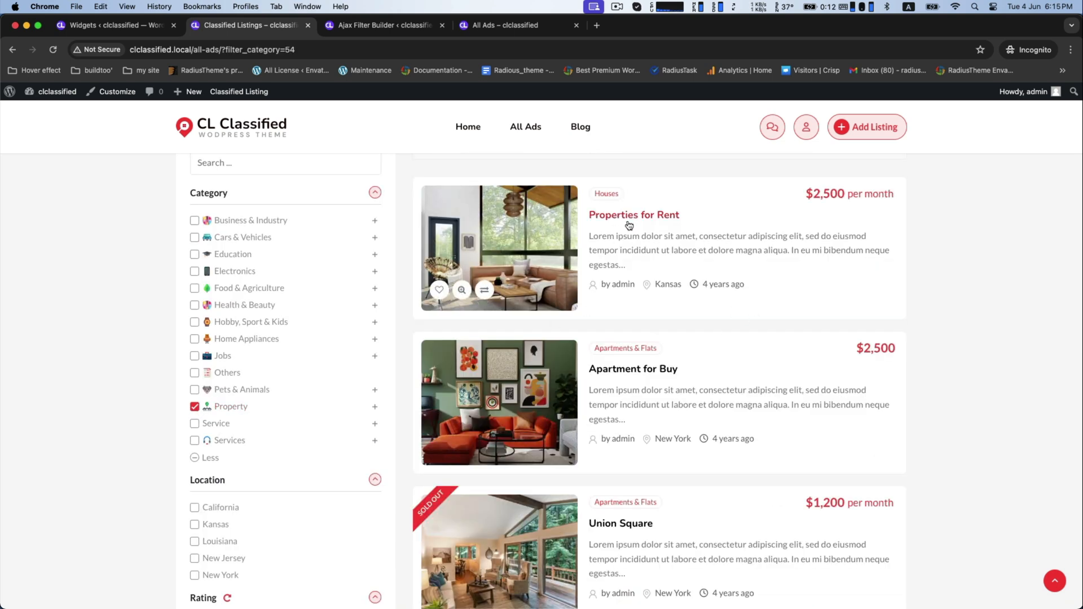
{"action": "left_click", "coordinate": [194, 507]}
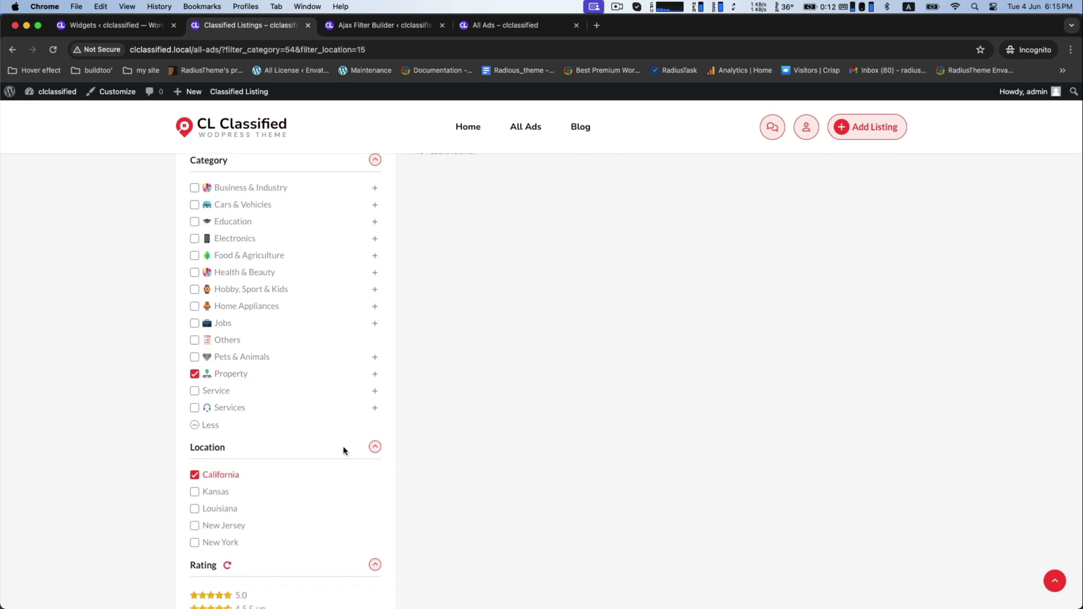
{"action": "left_click", "coordinate": [194, 491]}
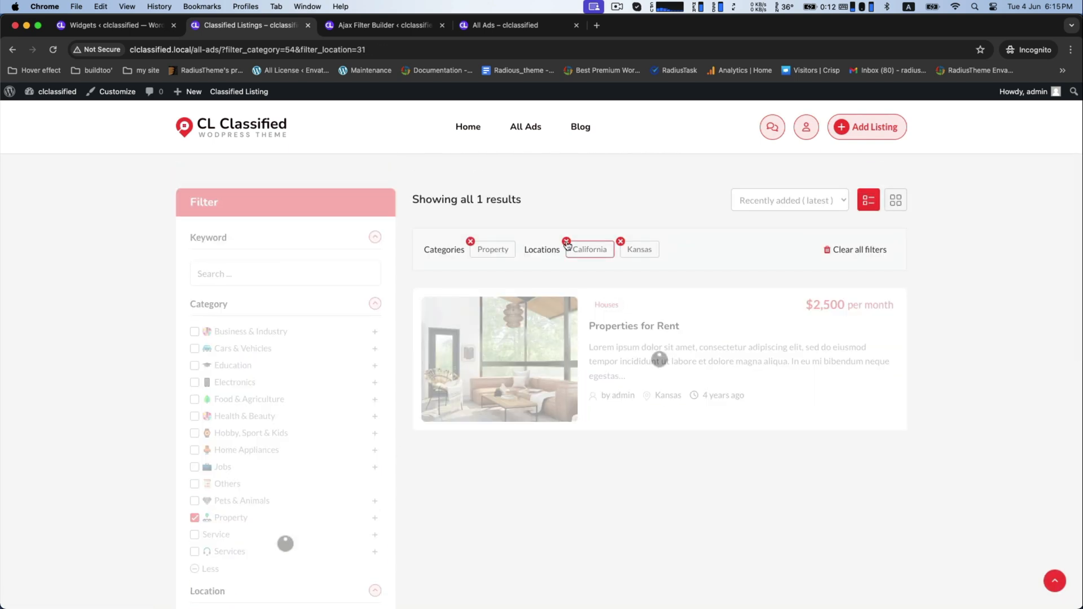
{"action": "scroll", "scroll_direction": "down", "scroll_amount": 3}
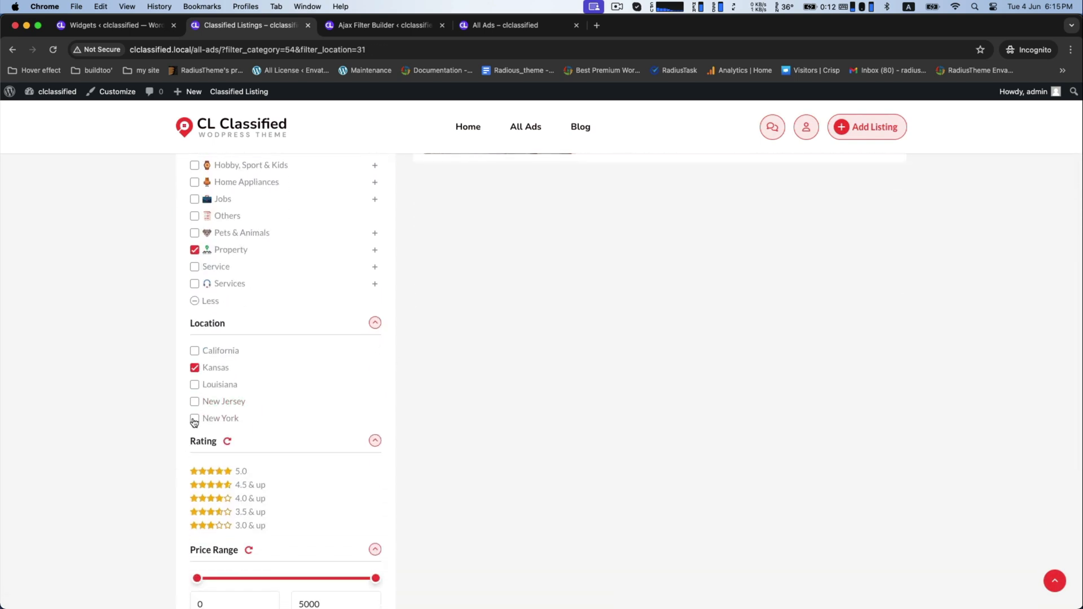
{"action": "left_click", "coordinate": [195, 418]}
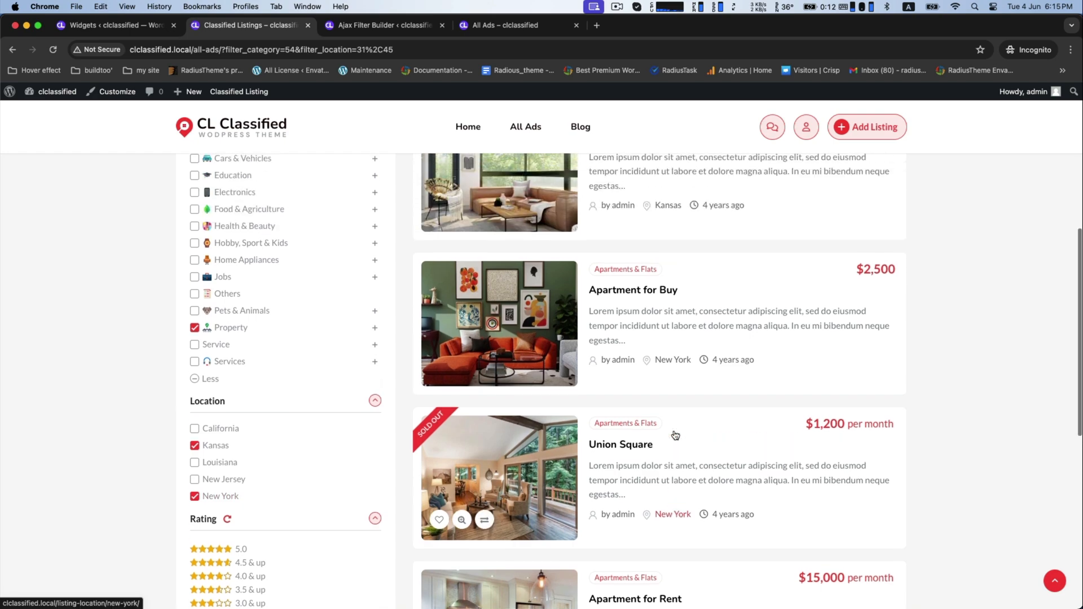
{"action": "scroll", "scroll_direction": "up", "scroll_amount": 3}
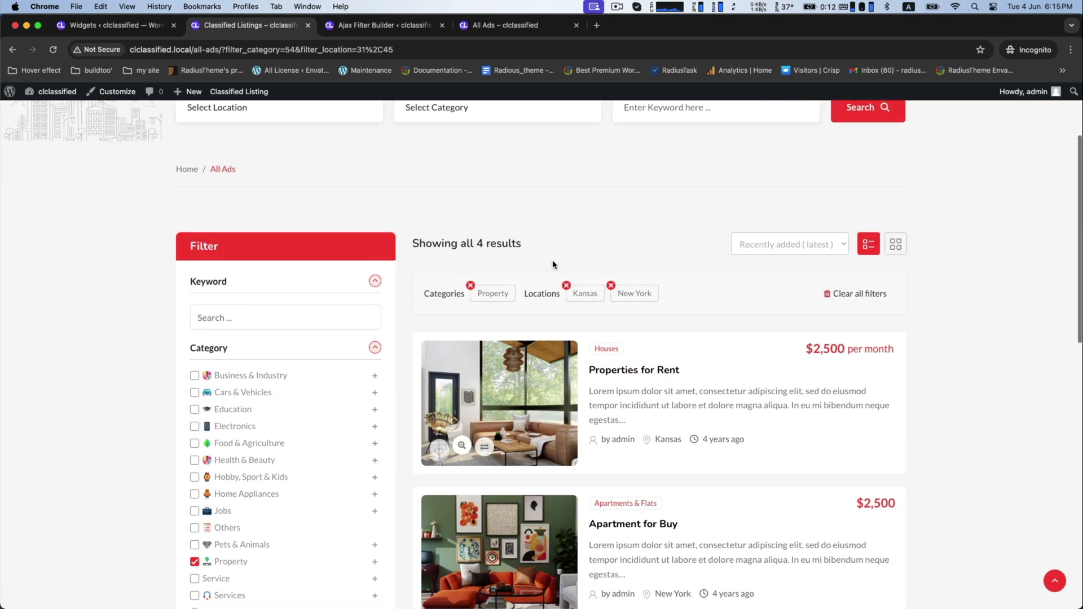
{"action": "scroll", "scroll_direction": "down", "scroll_amount": 3}
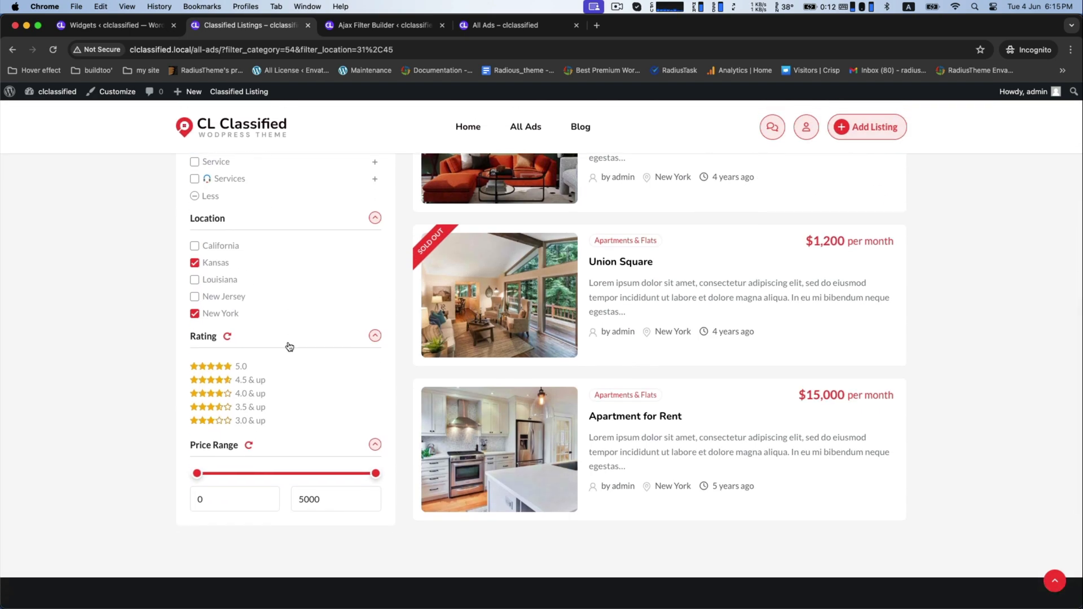
{"action": "scroll", "scroll_direction": "down", "scroll_amount": 3}
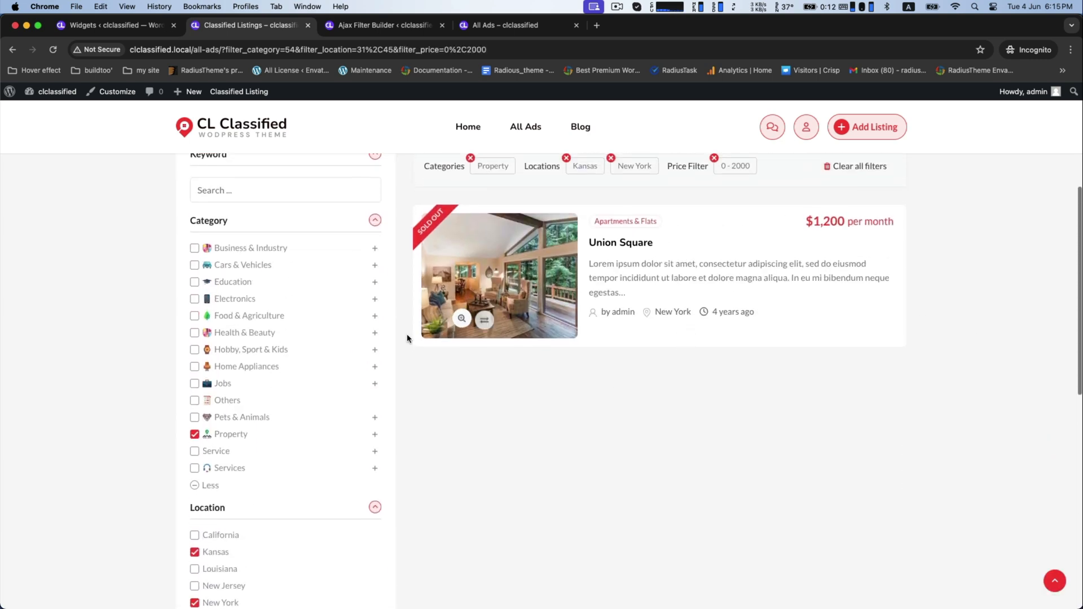
{"action": "scroll", "scroll_direction": "down", "scroll_amount": 3}
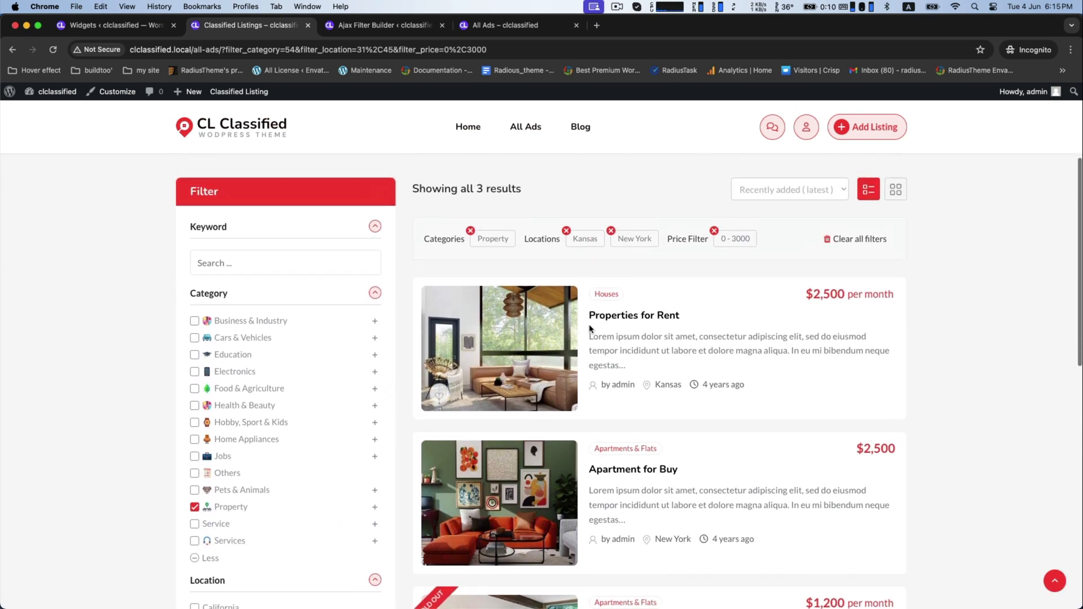
{"action": "scroll", "scroll_direction": "down", "scroll_amount": 3}
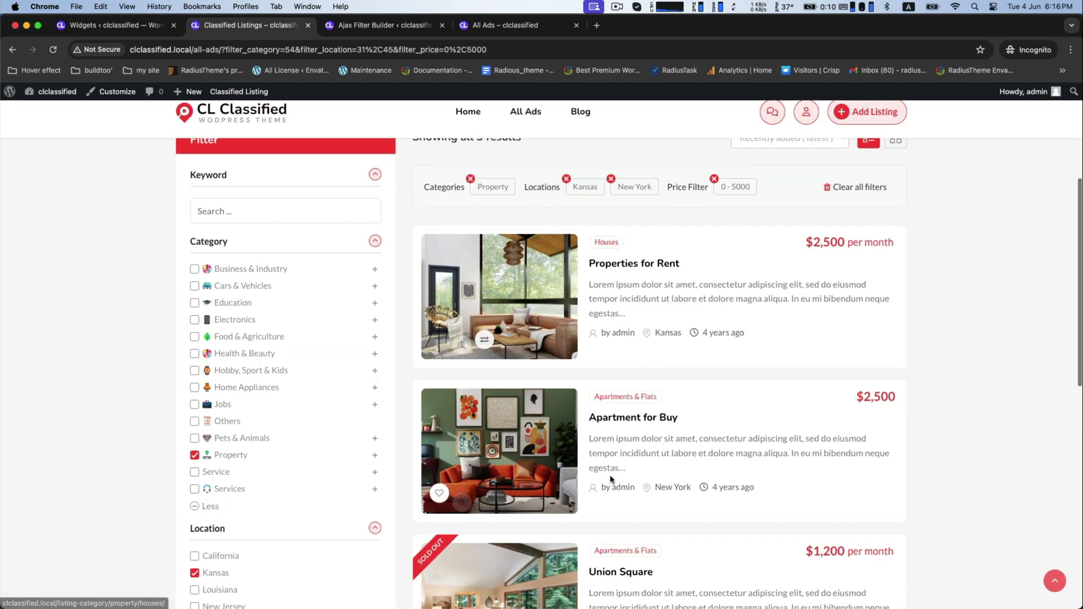
{"action": "scroll", "scroll_direction": "down", "scroll_amount": 3}
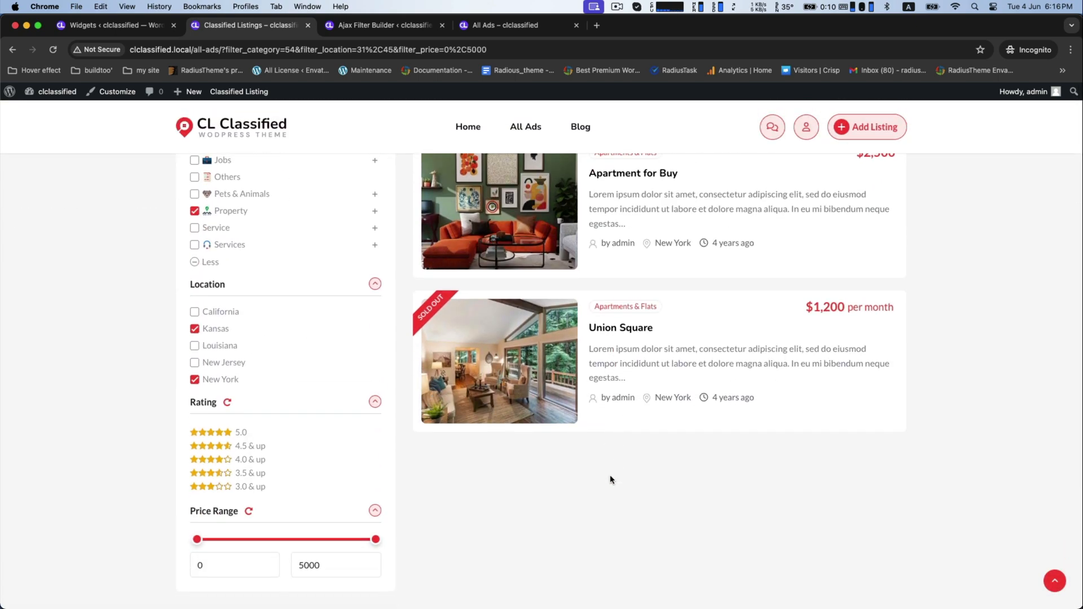
{"action": "scroll", "scroll_direction": "up", "scroll_amount": 3}
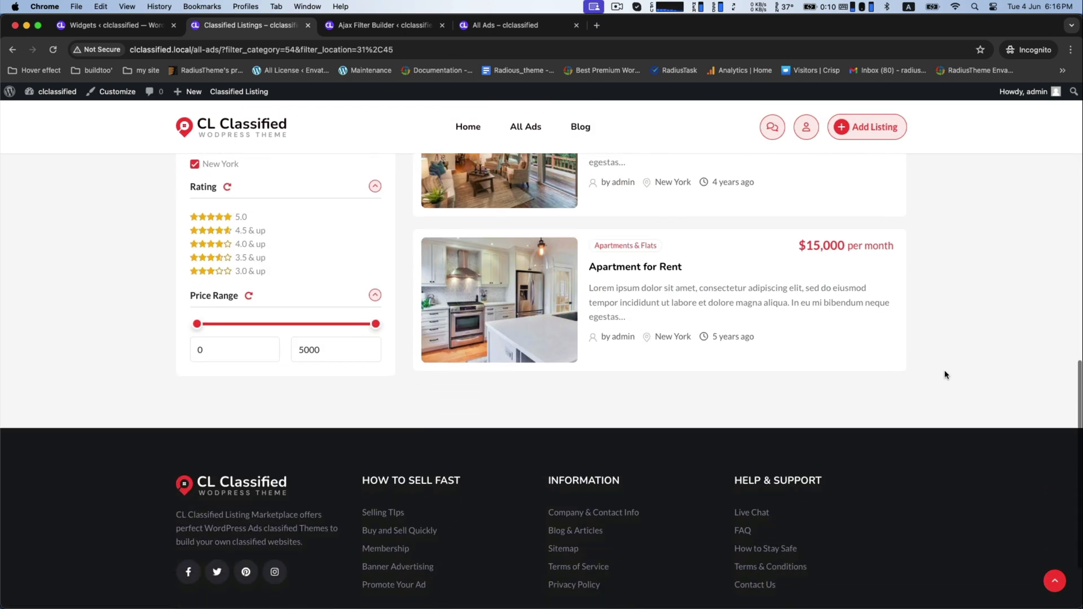
{"action": "scroll", "scroll_direction": "up", "scroll_amount": 3}
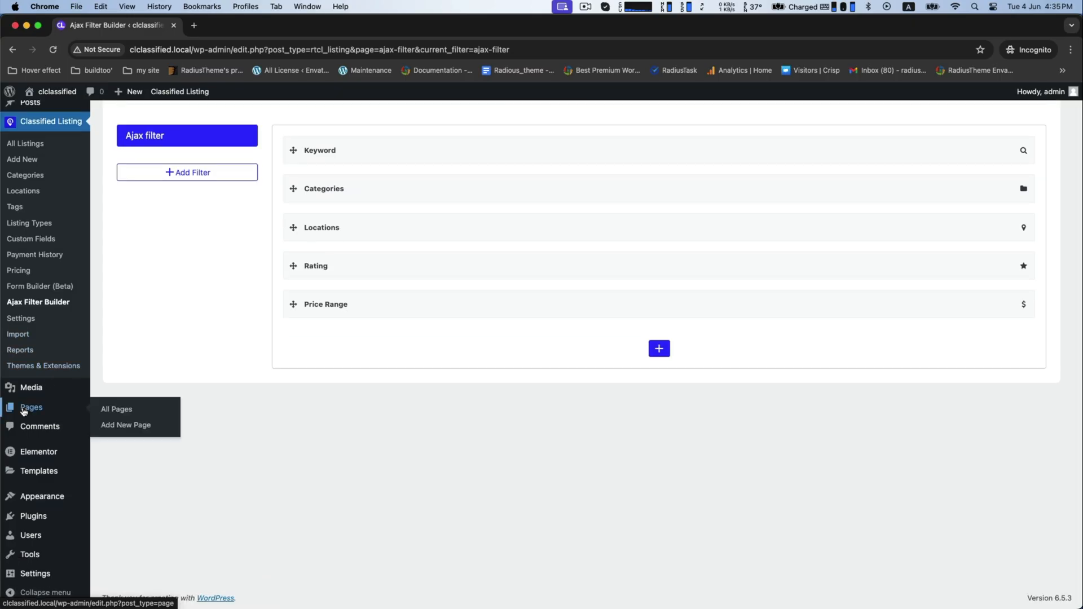
Step: Publish a new page titled 'All Ads' and open it in Elementor
{"action": "left_click", "coordinate": [125, 425]}
{"action": "type", "text": "A"}
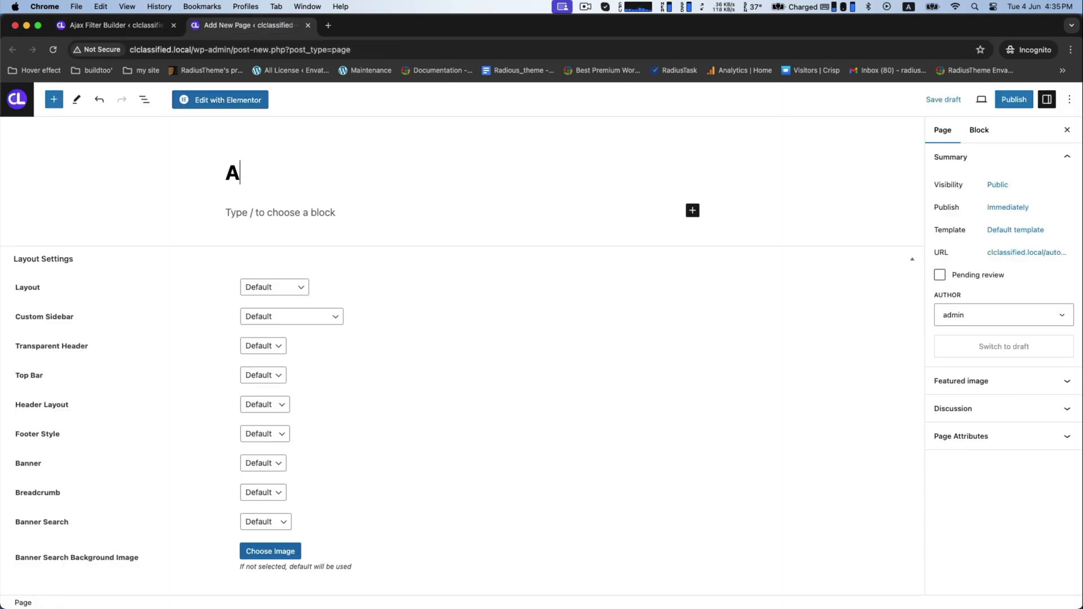
{"action": "type", "text": "ll"}
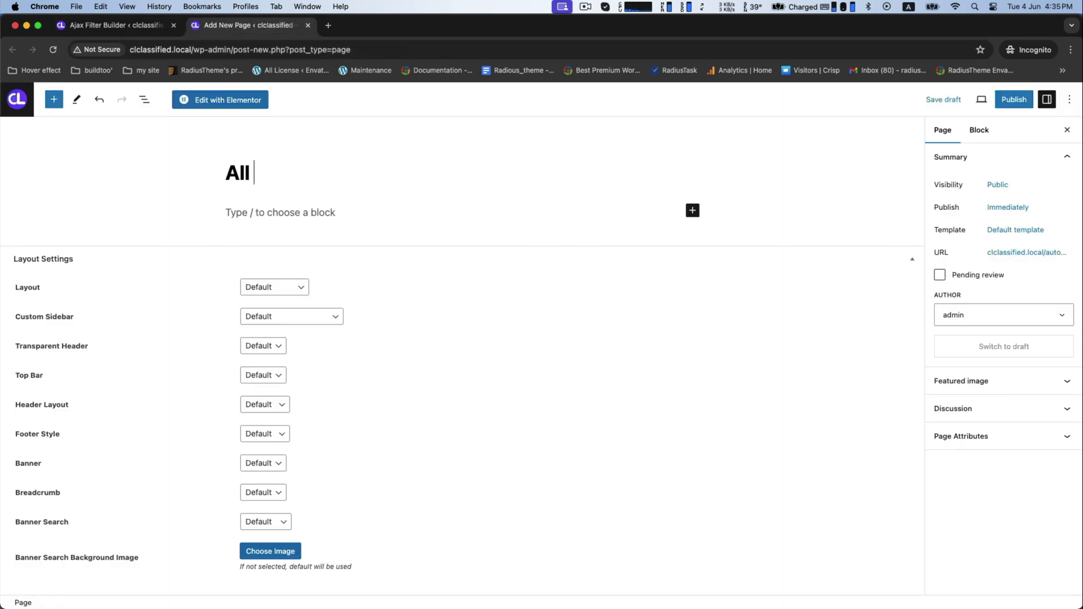
{"action": "type", "text": "Ads"}
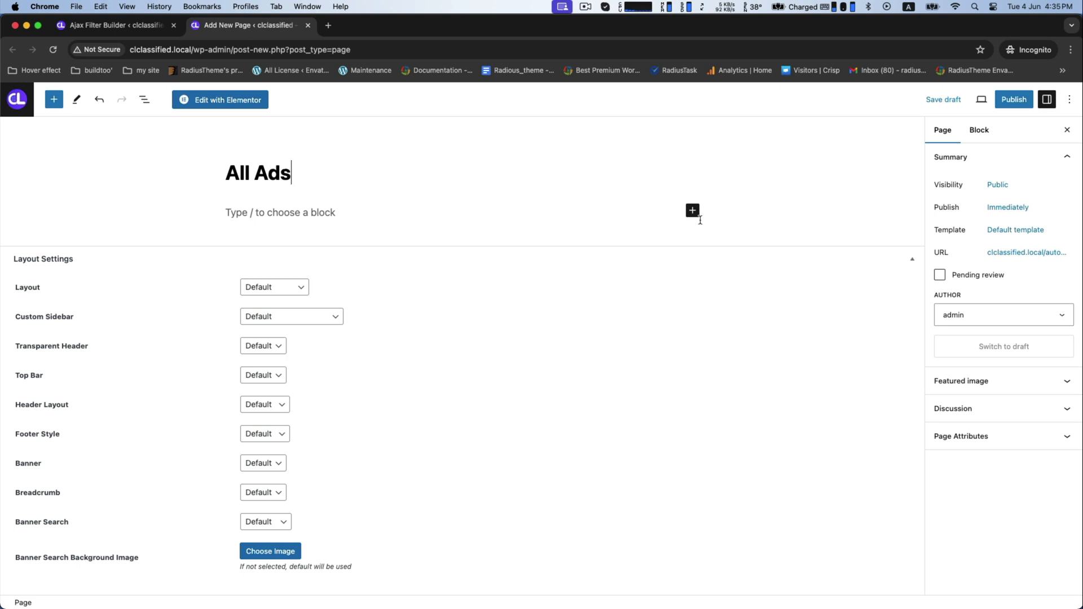
{"action": "left_click", "coordinate": [1013, 98]}
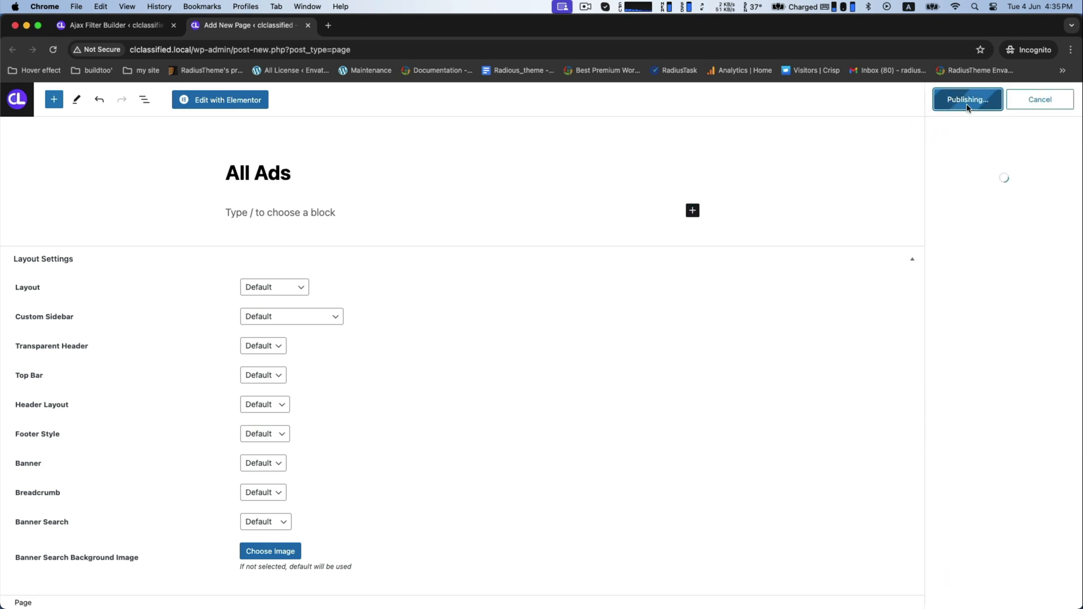
{"action": "left_click", "coordinate": [966, 100]}
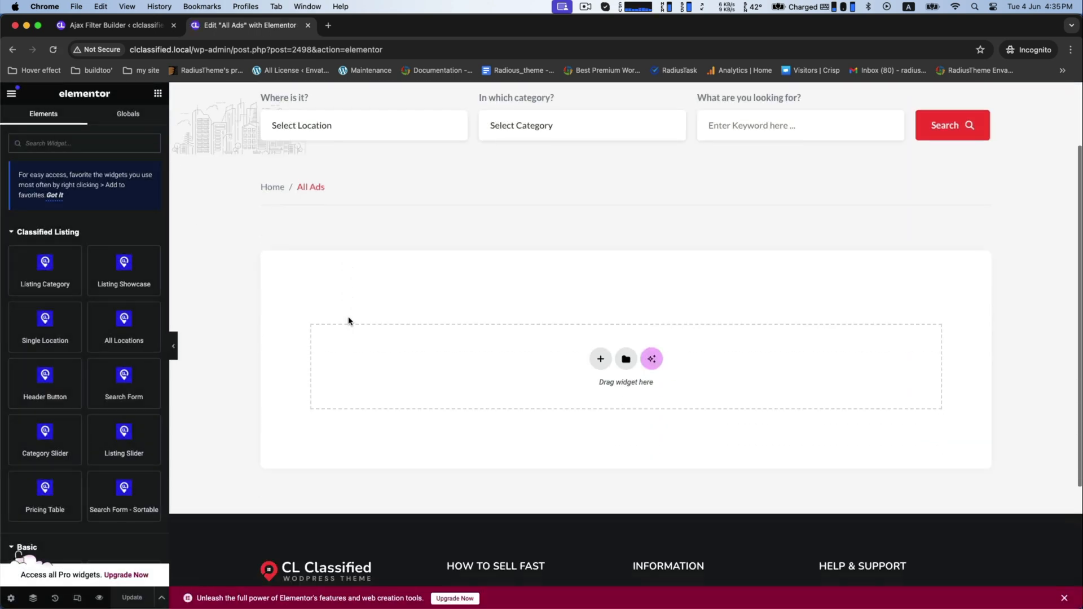
Step: Add a two-column section with the Ajax Filter widget showing a chosen filter form
{"action": "left_click", "coordinate": [600, 359]}
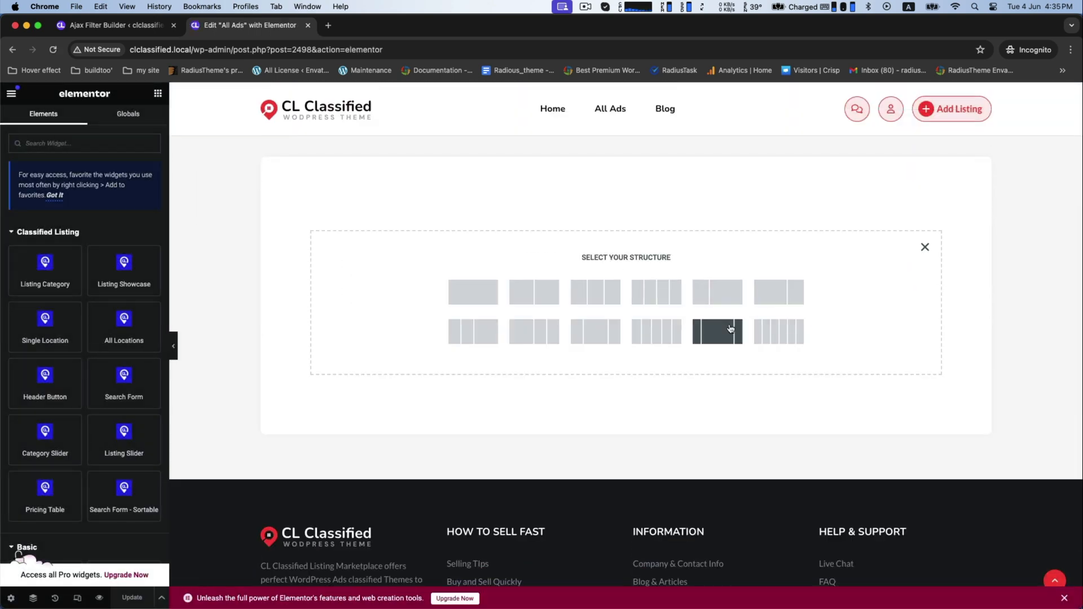
{"action": "left_click", "coordinate": [716, 332]}
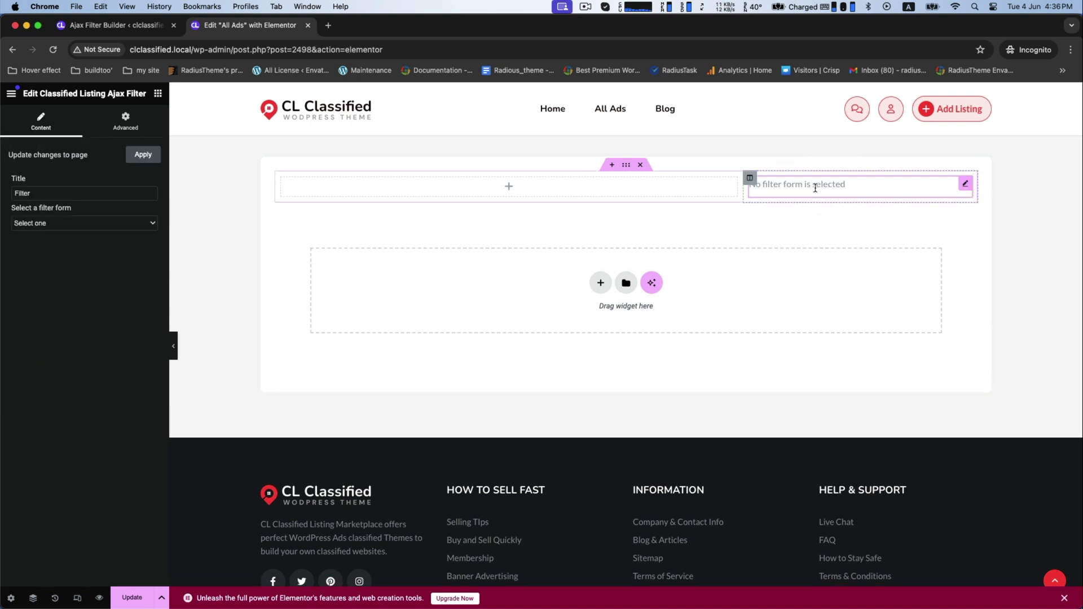
{"action": "left_click", "coordinate": [83, 222]}
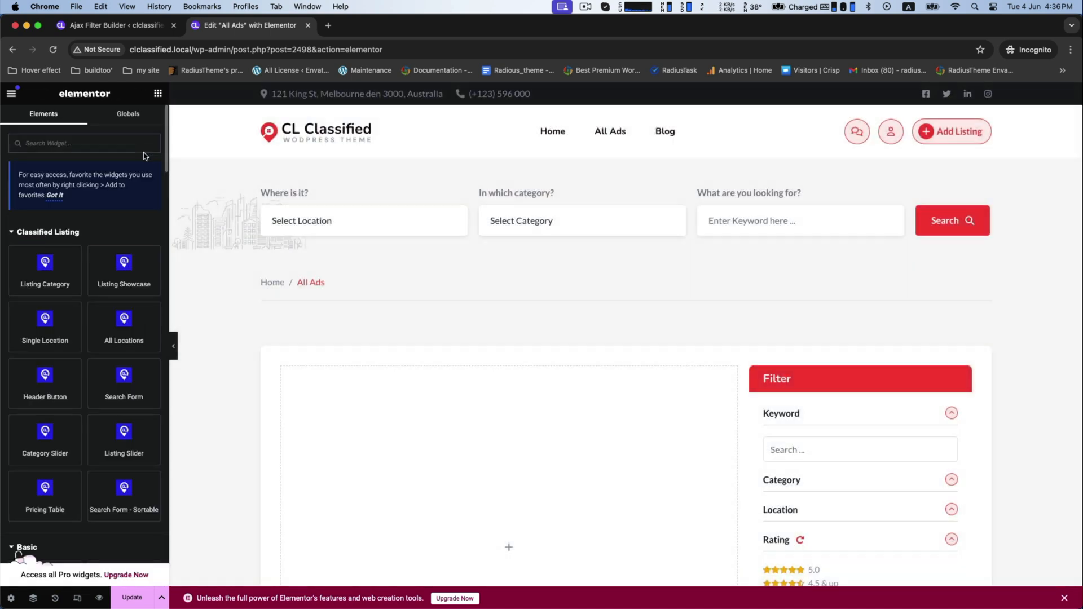
{"action": "scroll", "scroll_direction": "down", "scroll_amount": 3}
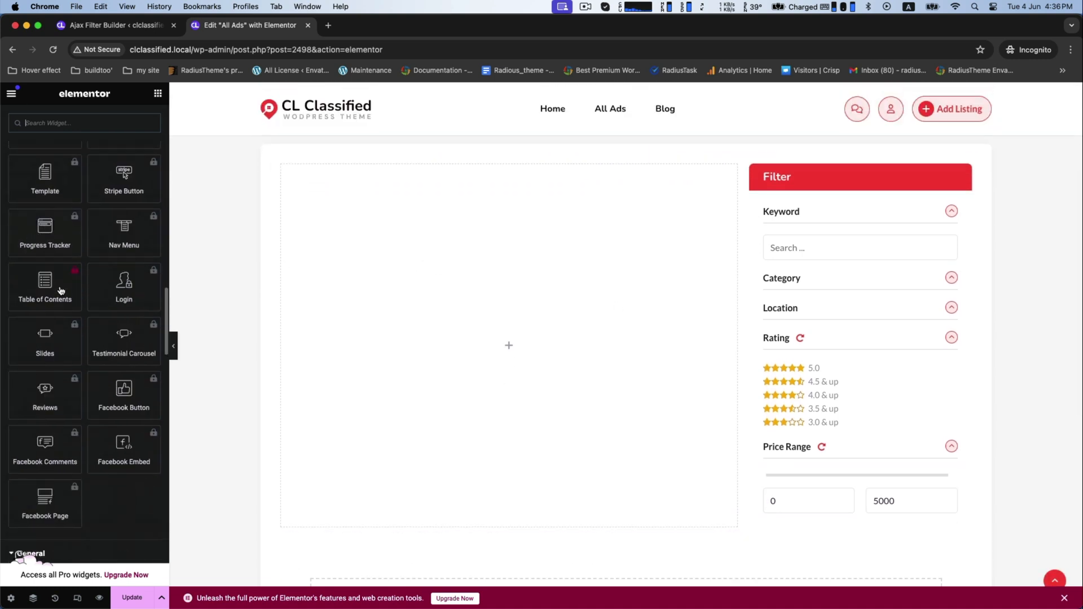
{"action": "scroll", "scroll_direction": "down", "scroll_amount": 3}
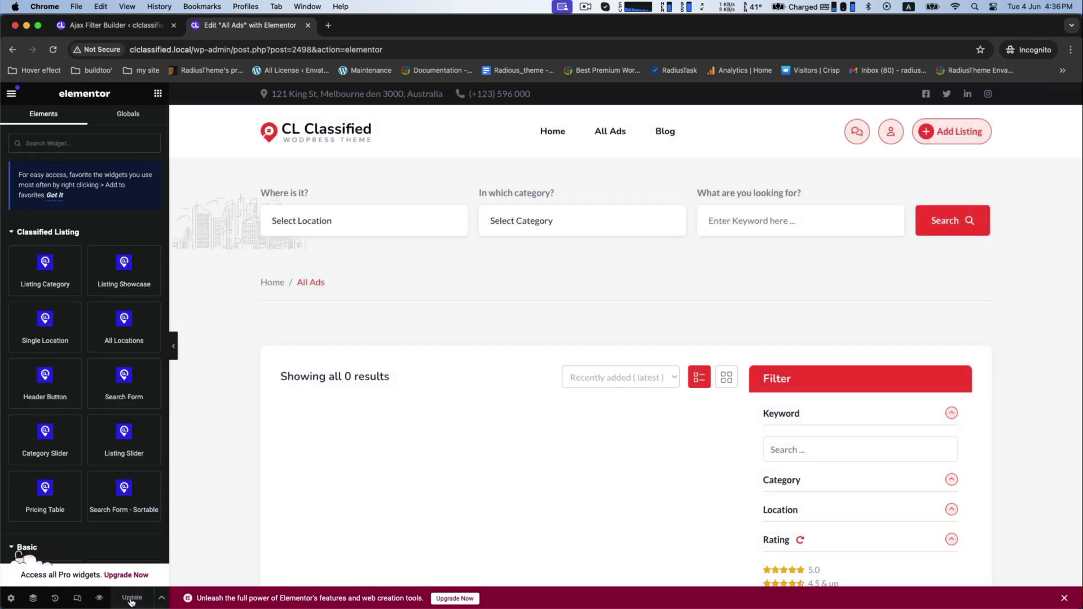
{"action": "mouse_move", "coordinate": [99, 597]}
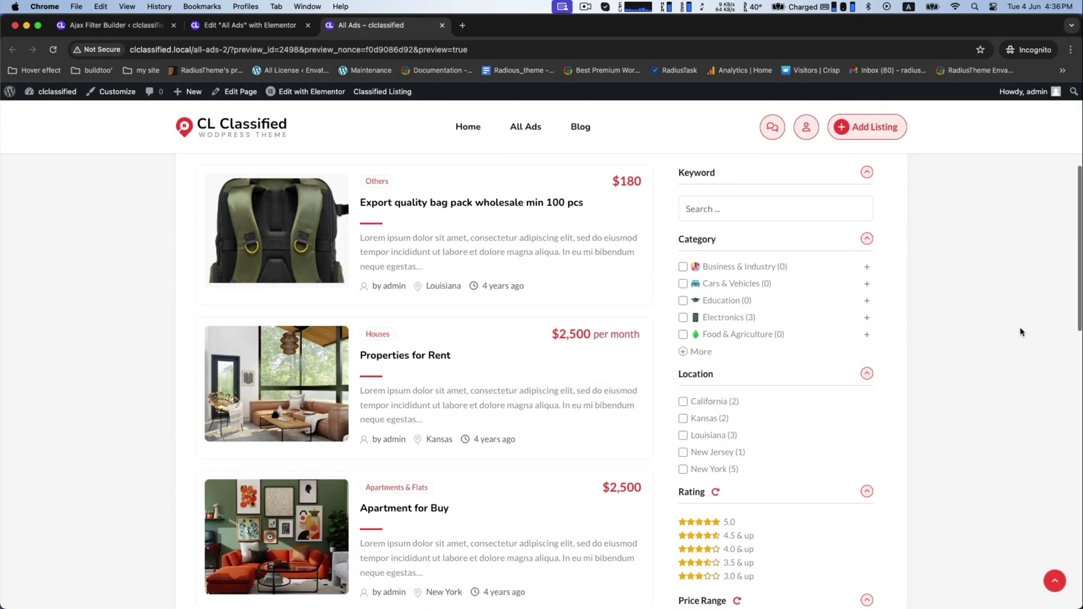
Step: Try Electronics and California filters, expand categories, then clear all filters
{"action": "scroll", "scroll_direction": "up", "scroll_amount": 3}
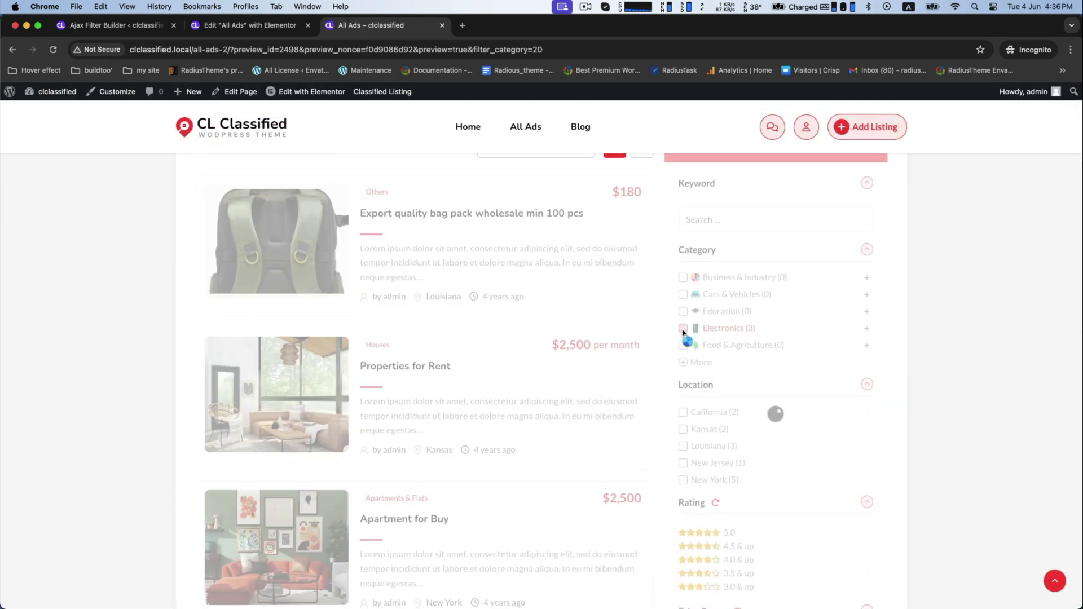
{"action": "left_click", "coordinate": [682, 329]}
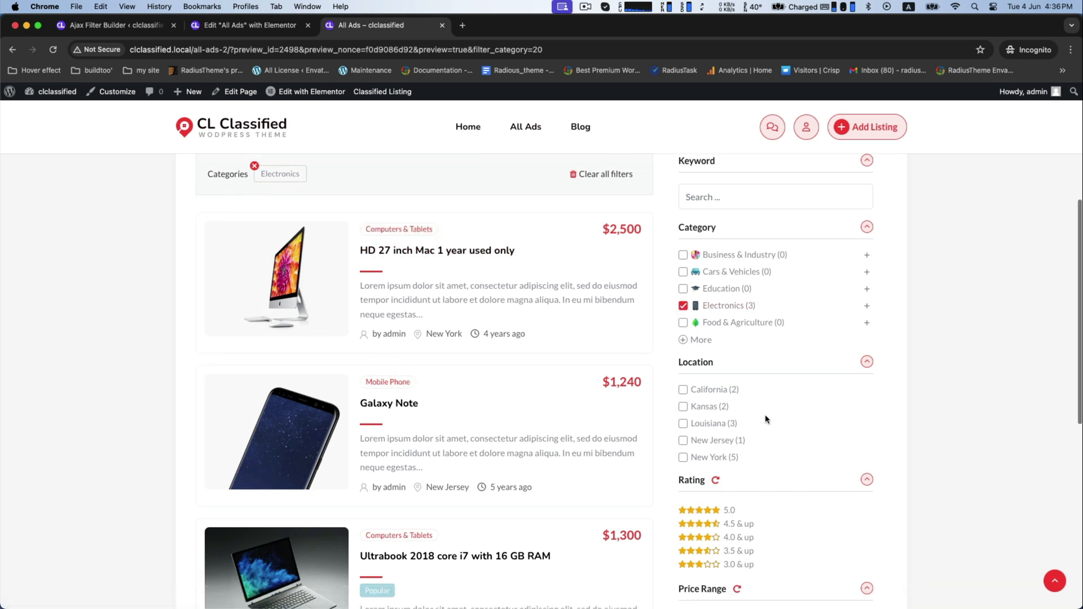
{"action": "left_click", "coordinate": [683, 424]}
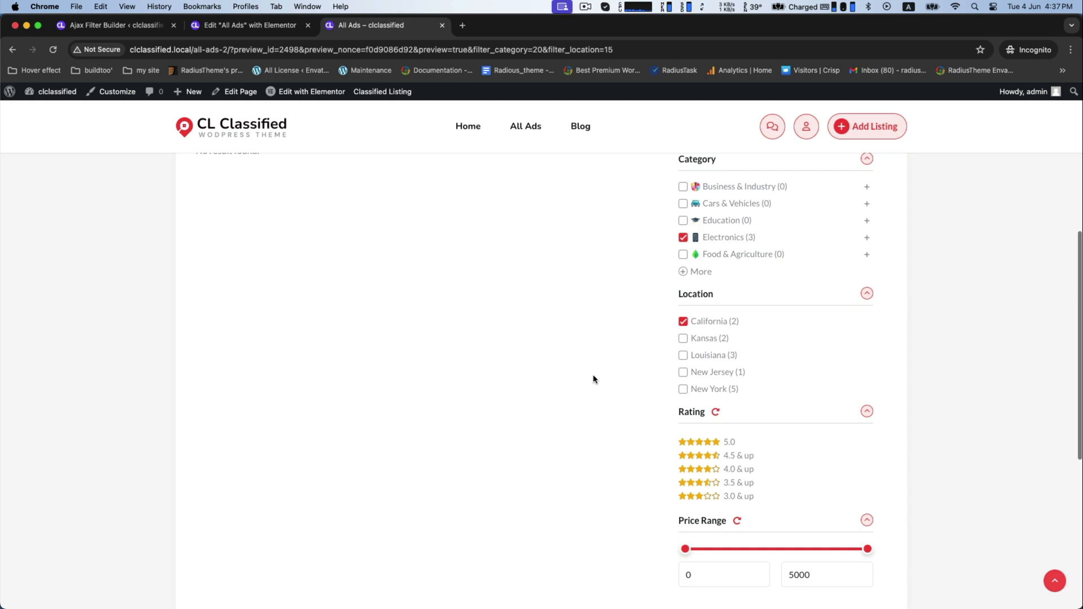
{"action": "left_click", "coordinate": [683, 237]}
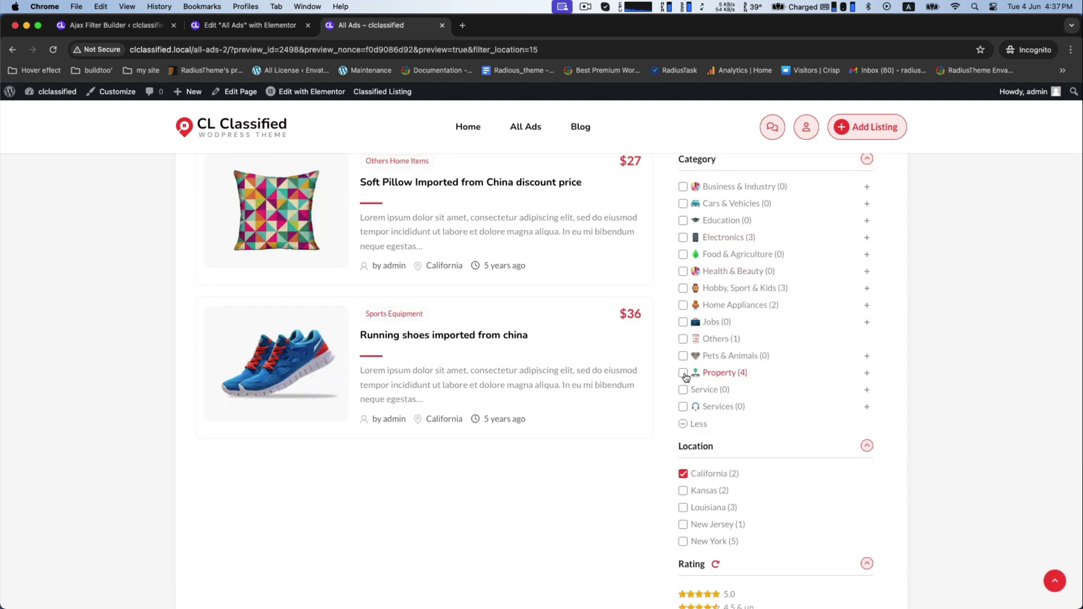
{"action": "left_click", "coordinate": [683, 373]}
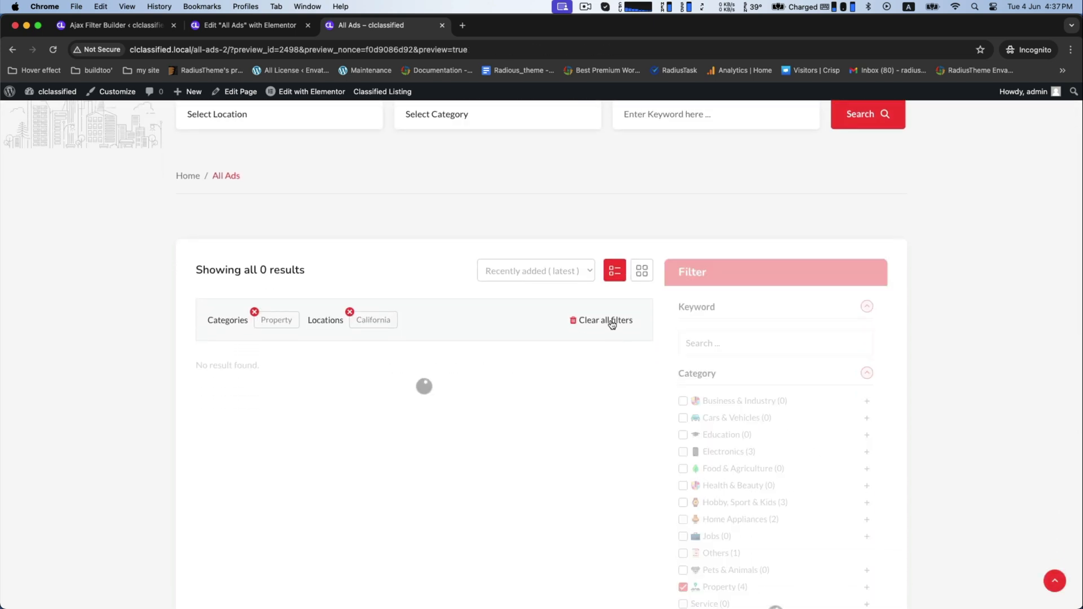
Step: Filter to Property ads in Kansas, California and New York, showing four results
{"action": "left_click", "coordinate": [350, 312]}
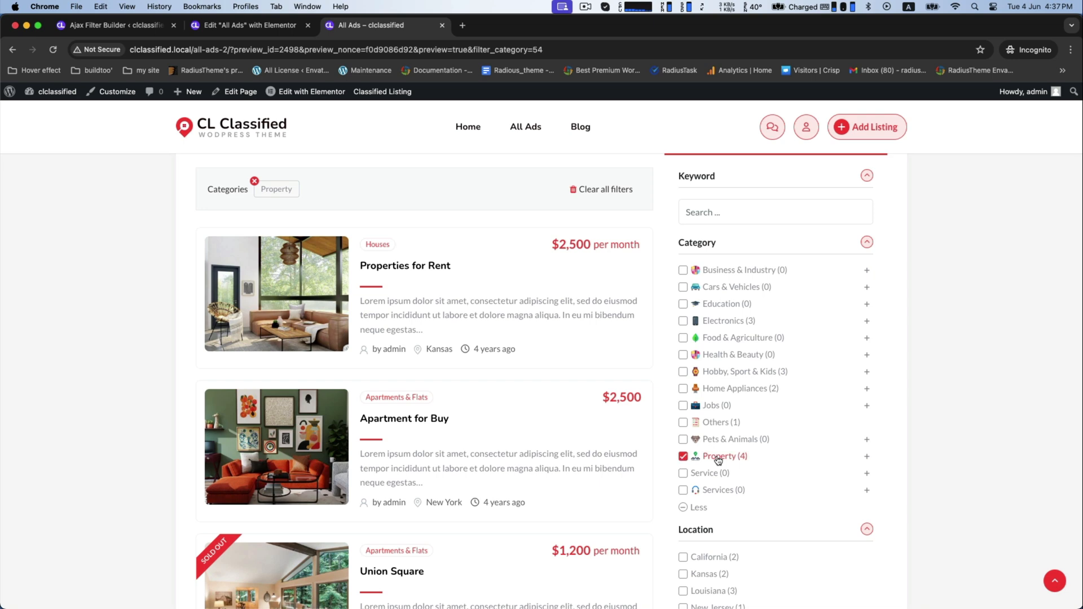
{"action": "scroll", "scroll_direction": "up", "scroll_amount": 3}
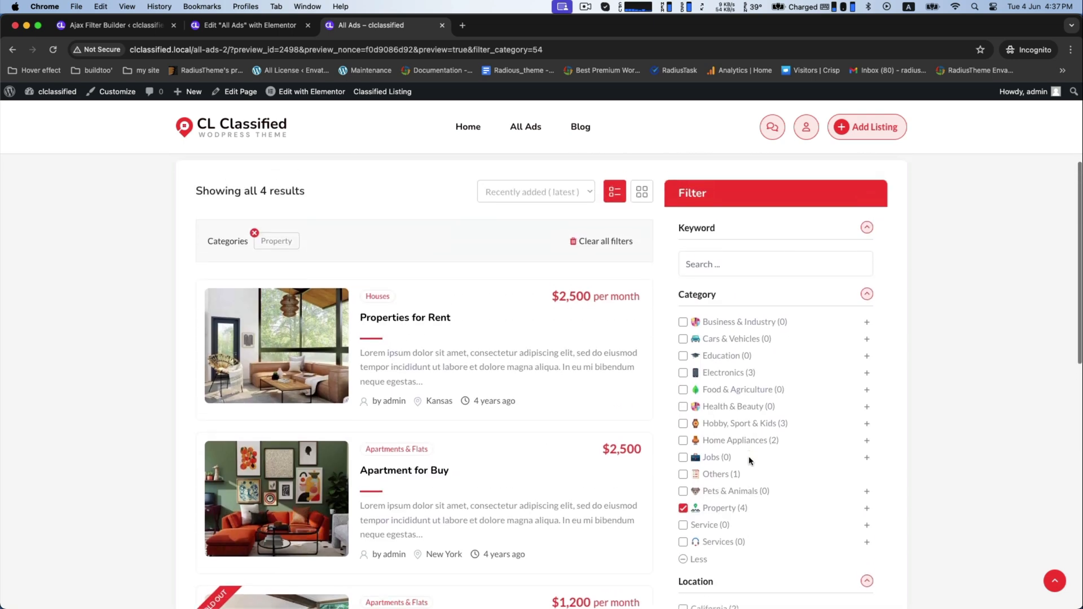
{"action": "left_click", "coordinate": [683, 367]}
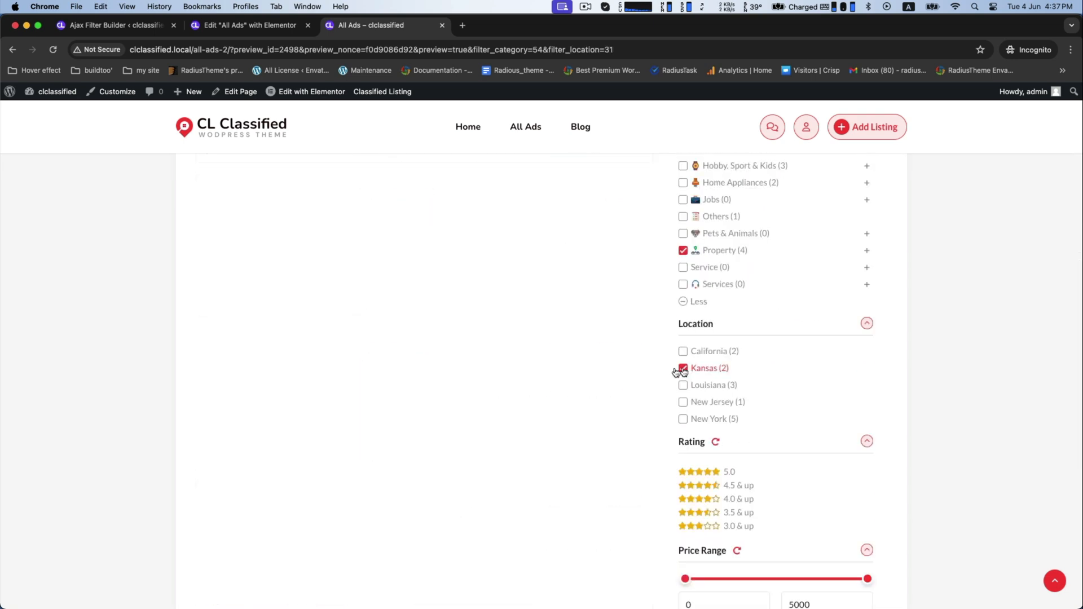
{"action": "left_click", "coordinate": [682, 368]}
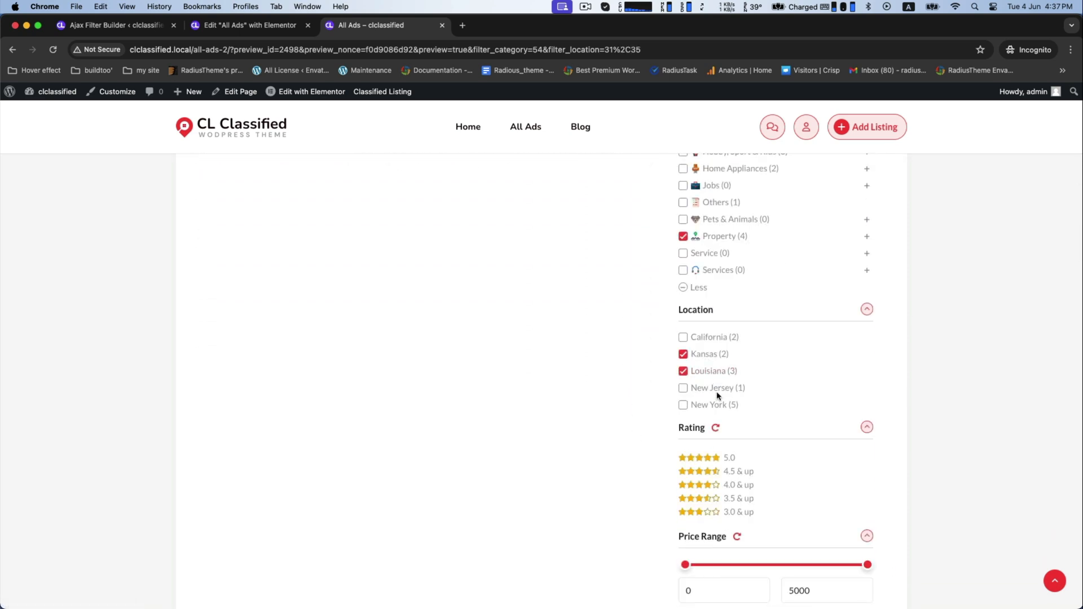
{"action": "scroll", "scroll_direction": "down", "scroll_amount": 3}
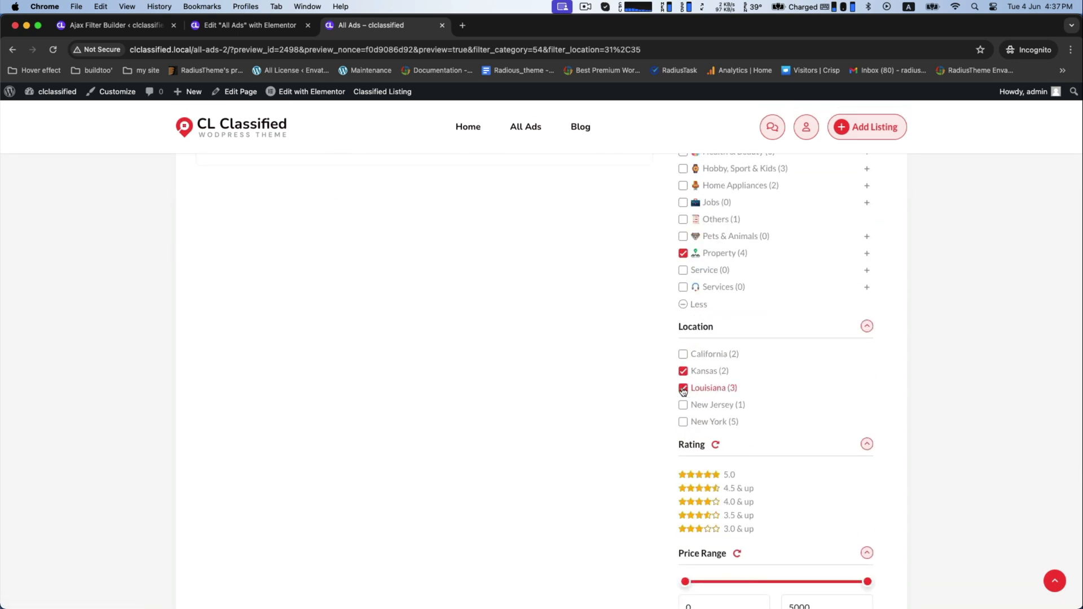
{"action": "left_click", "coordinate": [683, 388]}
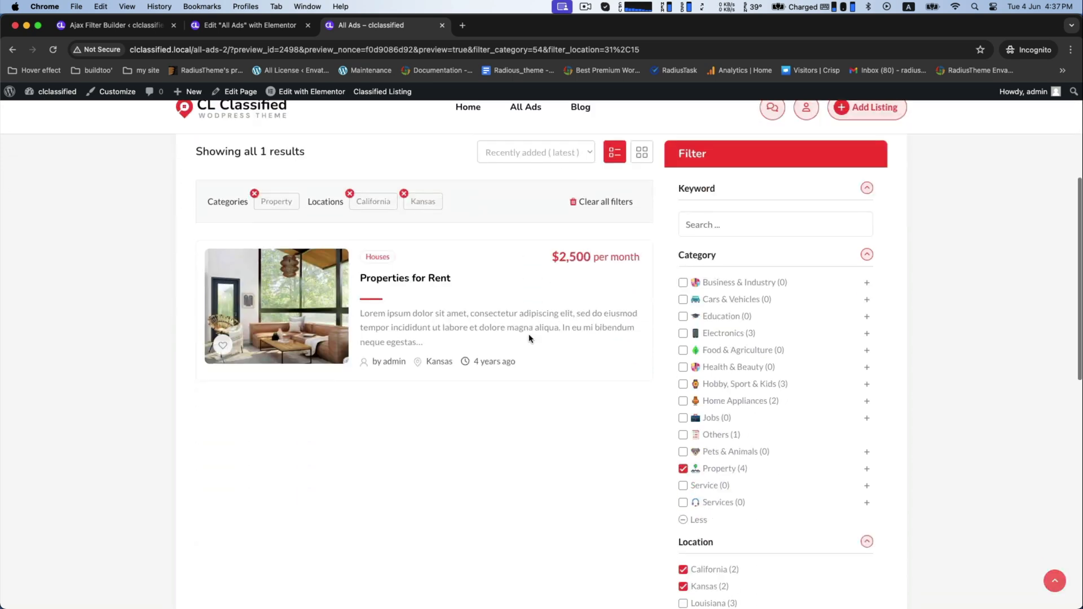
{"action": "left_click", "coordinate": [683, 402]}
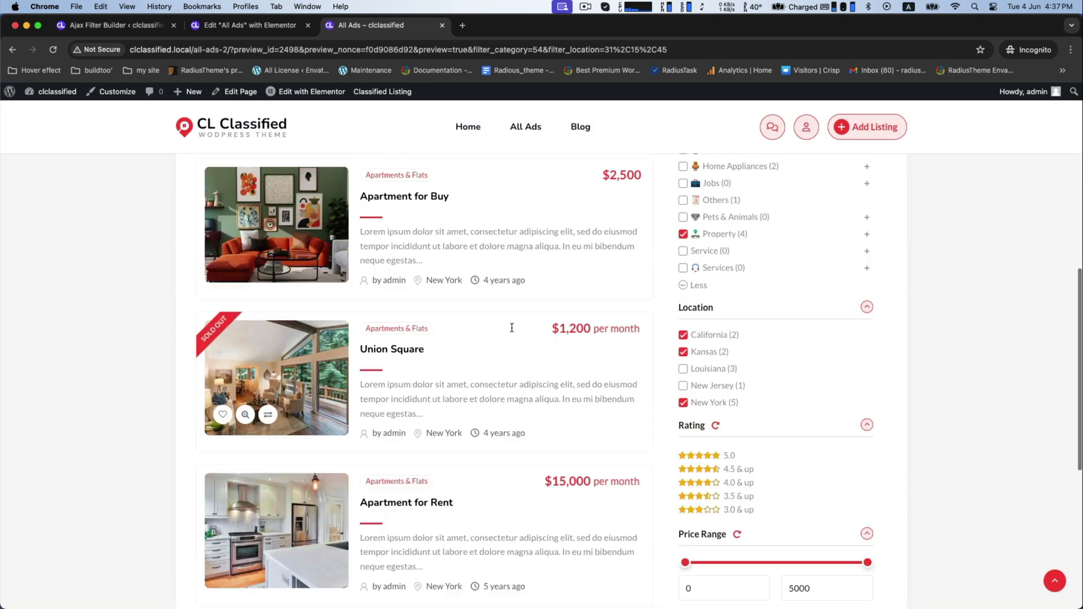
{"action": "scroll", "scroll_direction": "up", "scroll_amount": 3}
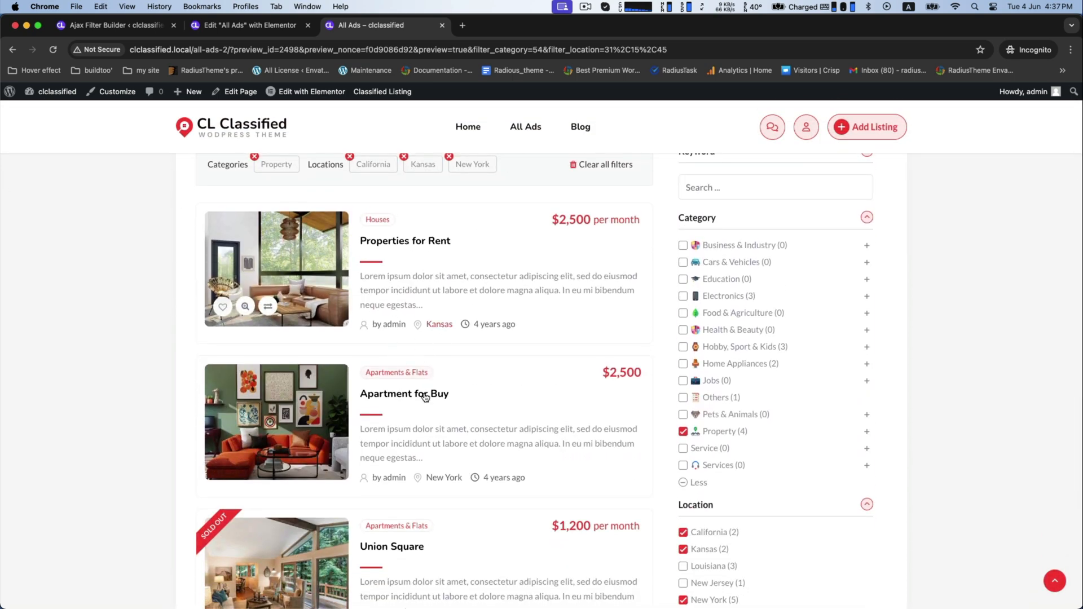
{"action": "scroll", "scroll_direction": "down", "scroll_amount": 3}
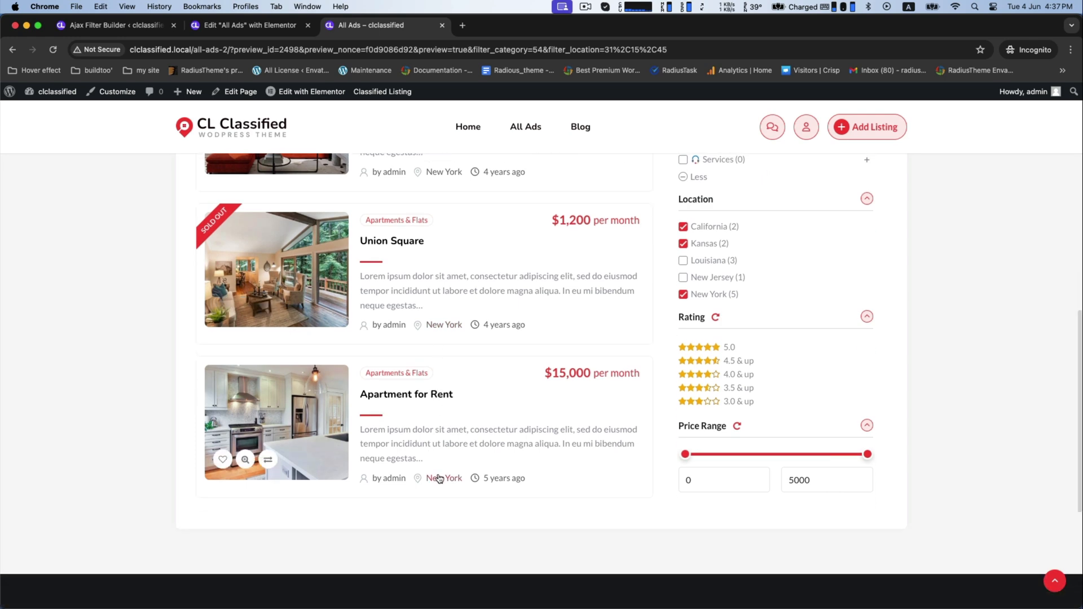
{"action": "scroll", "scroll_direction": "up", "scroll_amount": 3}
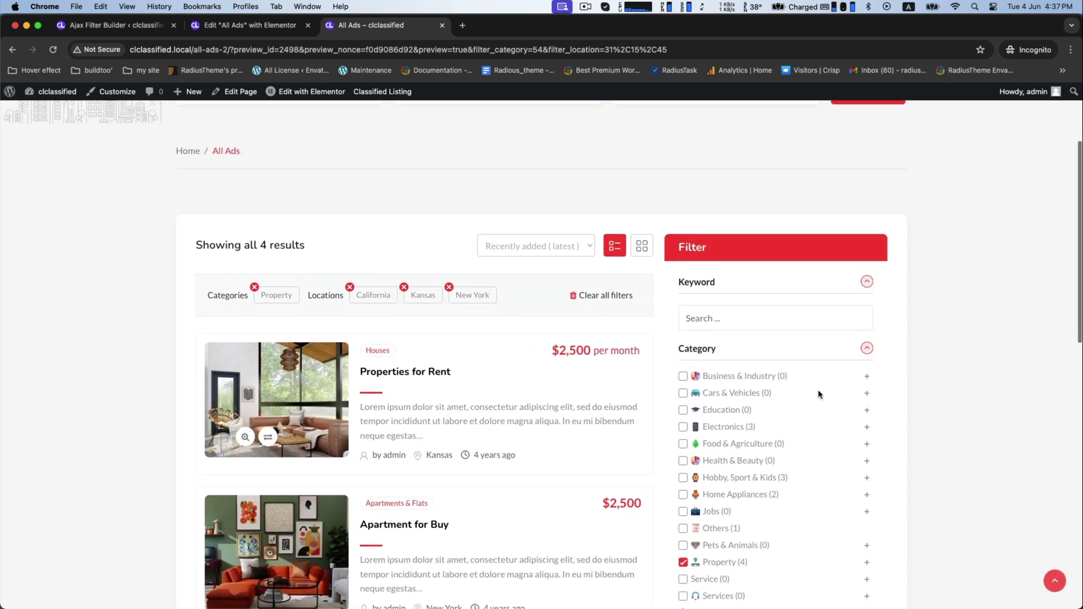
Step: Tick Electronics and widen the price range maximum to 3000
{"action": "left_click", "coordinate": [683, 410]}
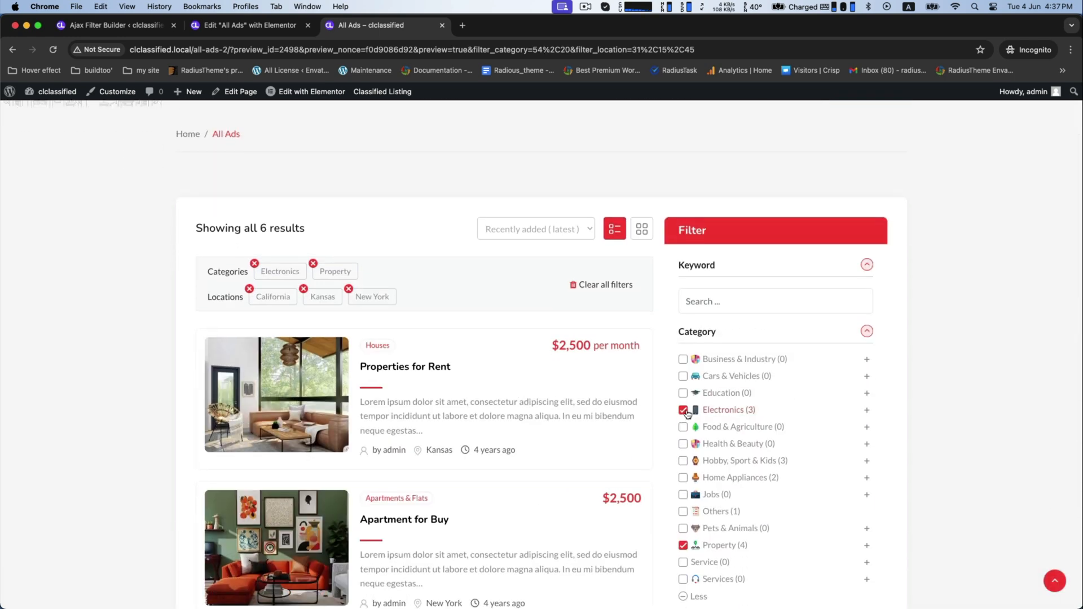
{"action": "scroll", "scroll_direction": "down", "scroll_amount": 3}
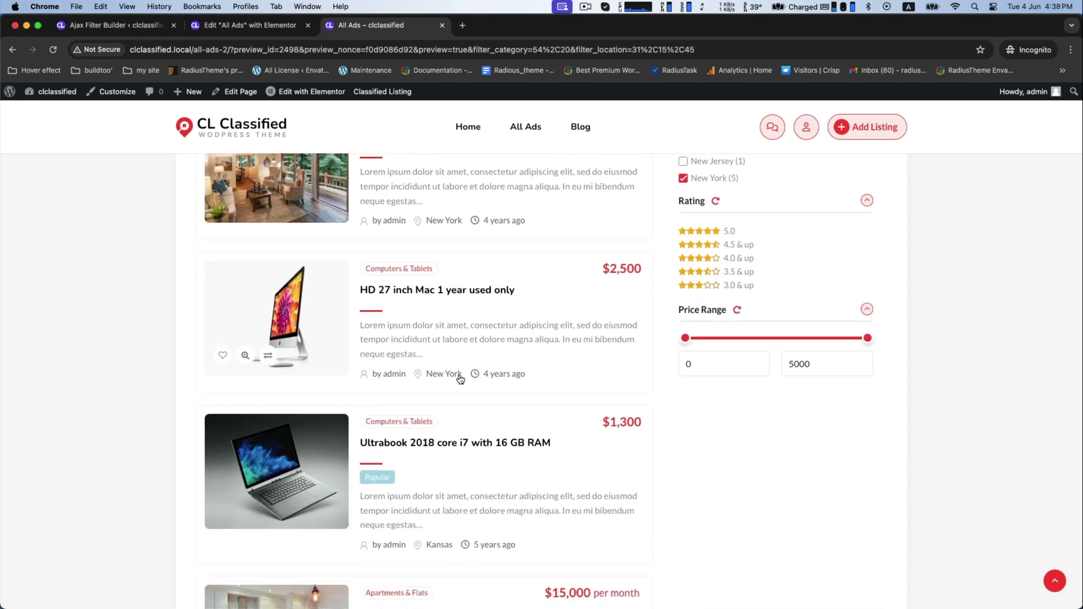
{"action": "scroll", "scroll_direction": "down", "scroll_amount": 3}
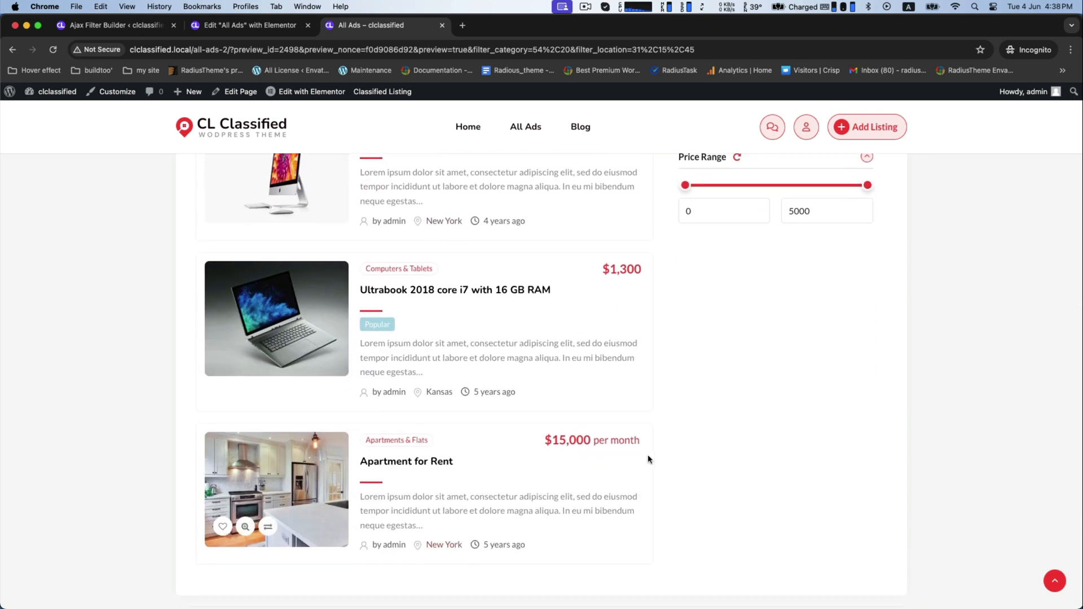
{"action": "scroll", "scroll_direction": "up", "scroll_amount": 3}
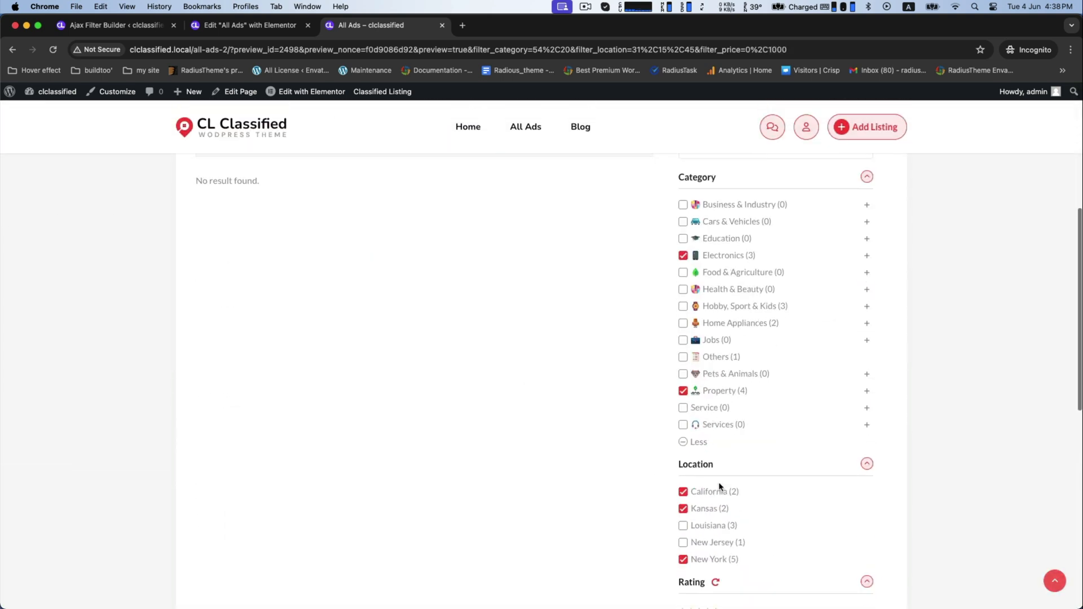
{"action": "scroll", "scroll_direction": "down", "scroll_amount": 3}
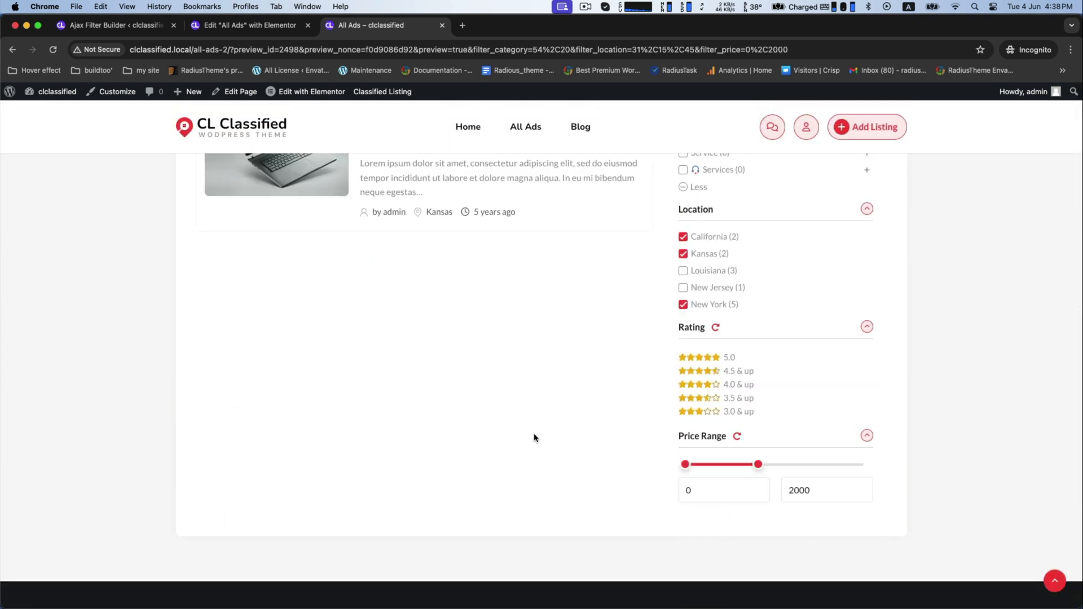
{"action": "scroll", "scroll_direction": "up", "scroll_amount": 3}
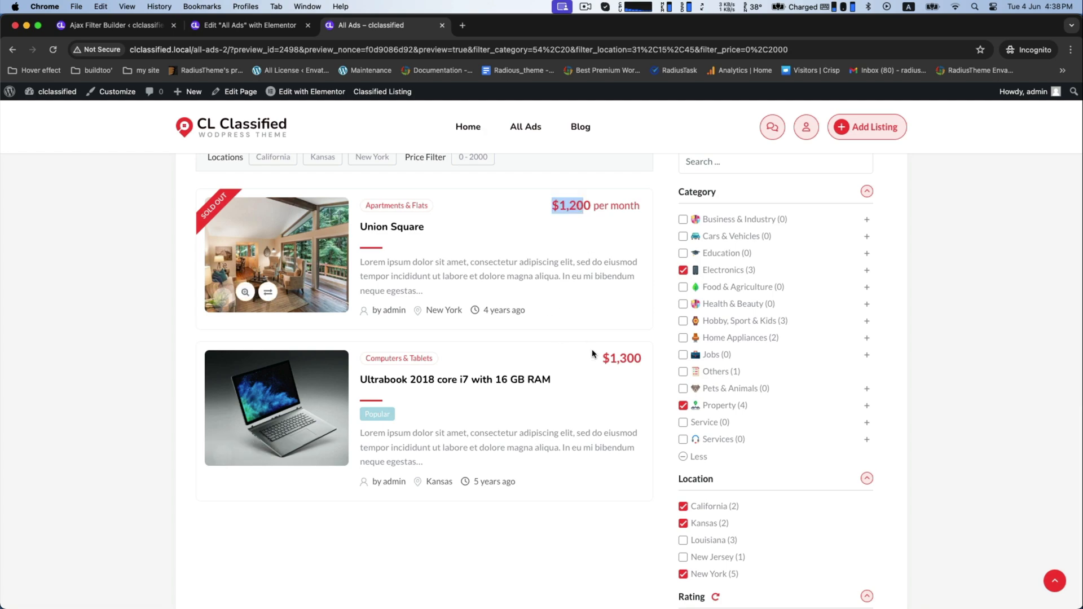
{"action": "scroll", "scroll_direction": "down", "scroll_amount": 3}
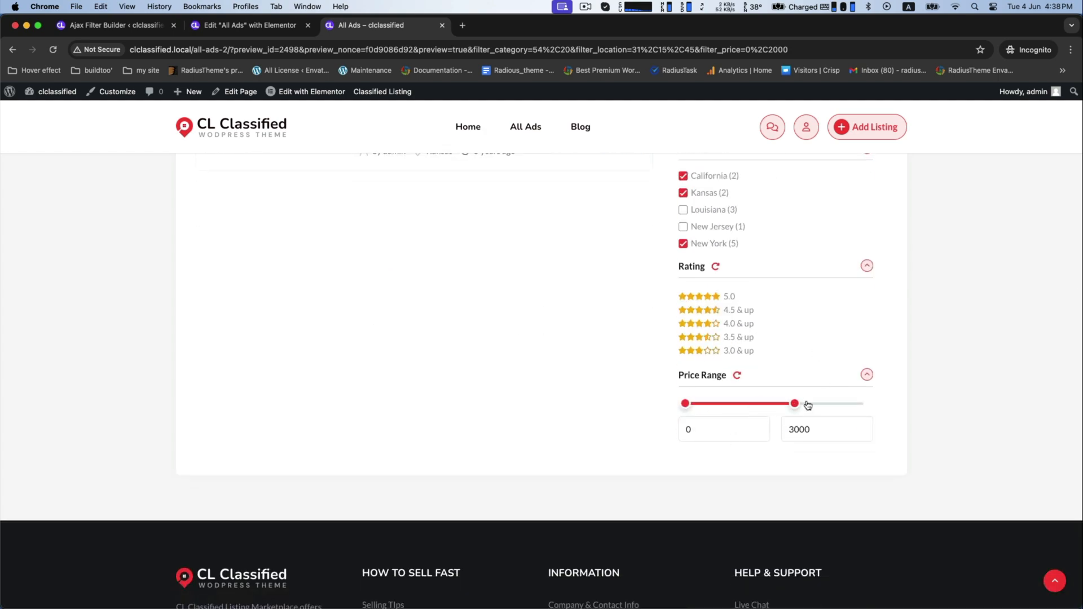
{"action": "left_click", "coordinate": [515, 25]}
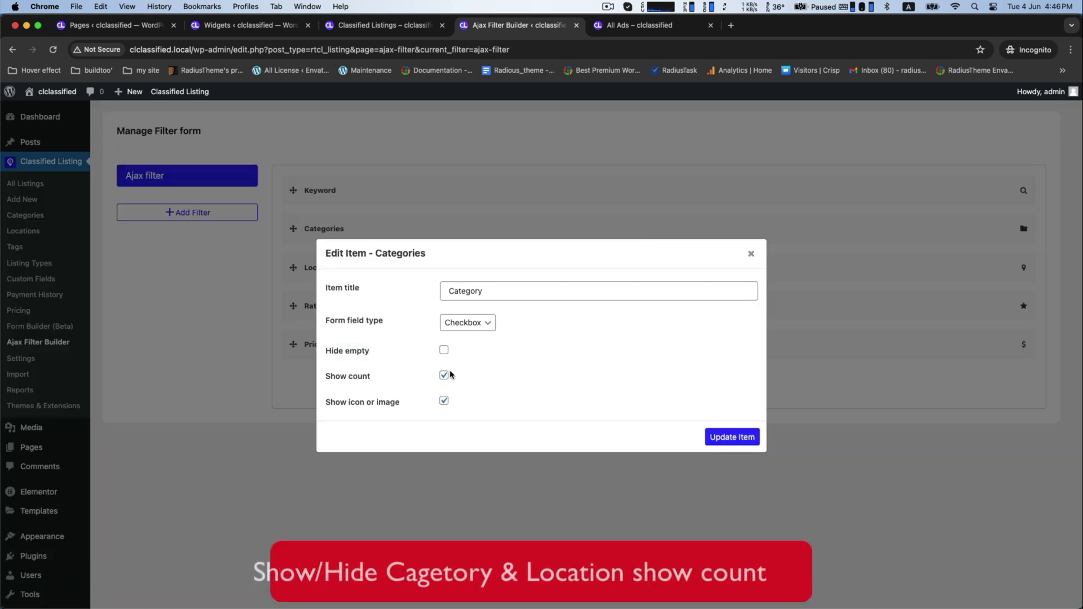
Step: Uncheck Show count on the Categories item, update it, and check All Ads
{"action": "left_click", "coordinate": [443, 375]}
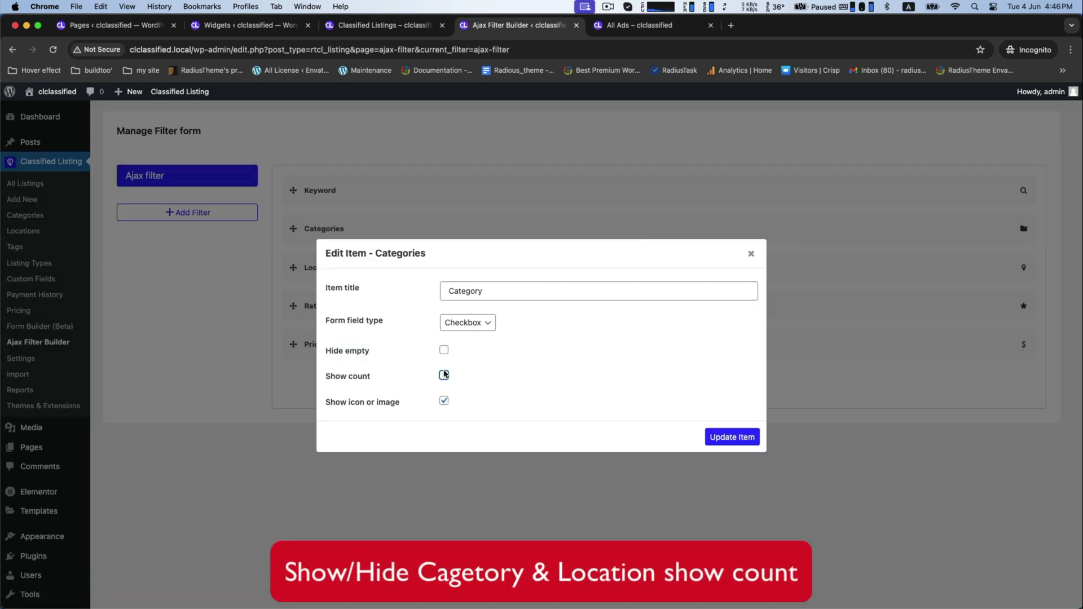
{"action": "left_click", "coordinate": [731, 437]}
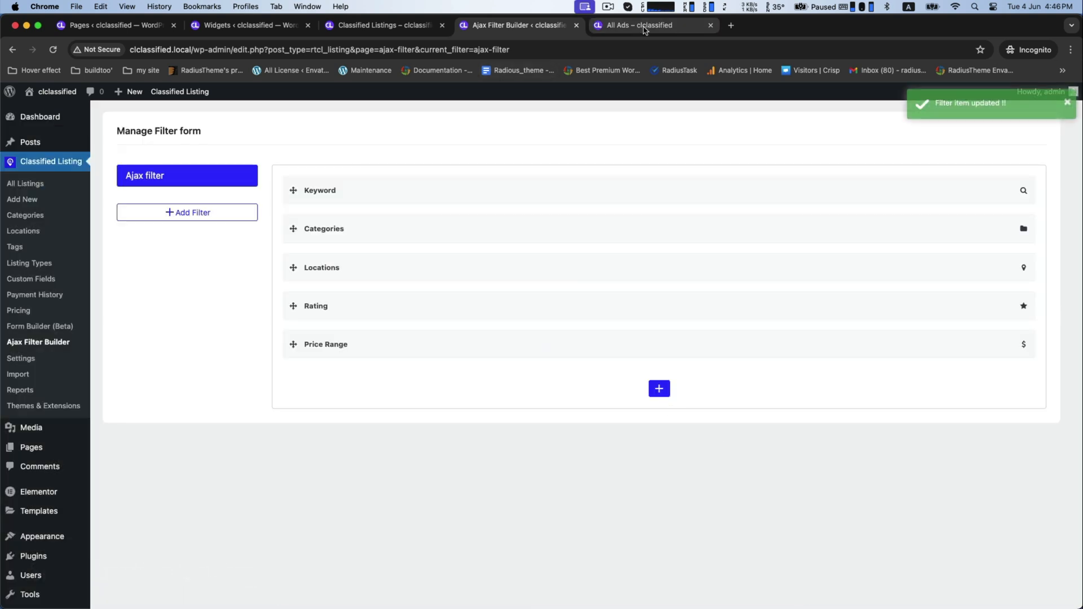
{"action": "left_click", "coordinate": [635, 25]}
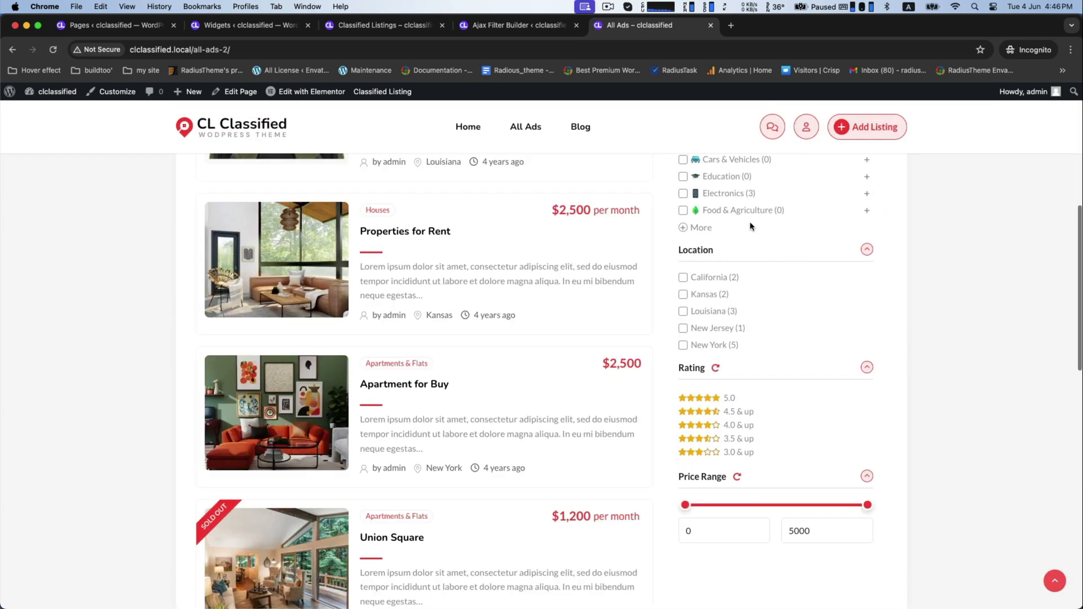
{"action": "left_click", "coordinate": [700, 227]}
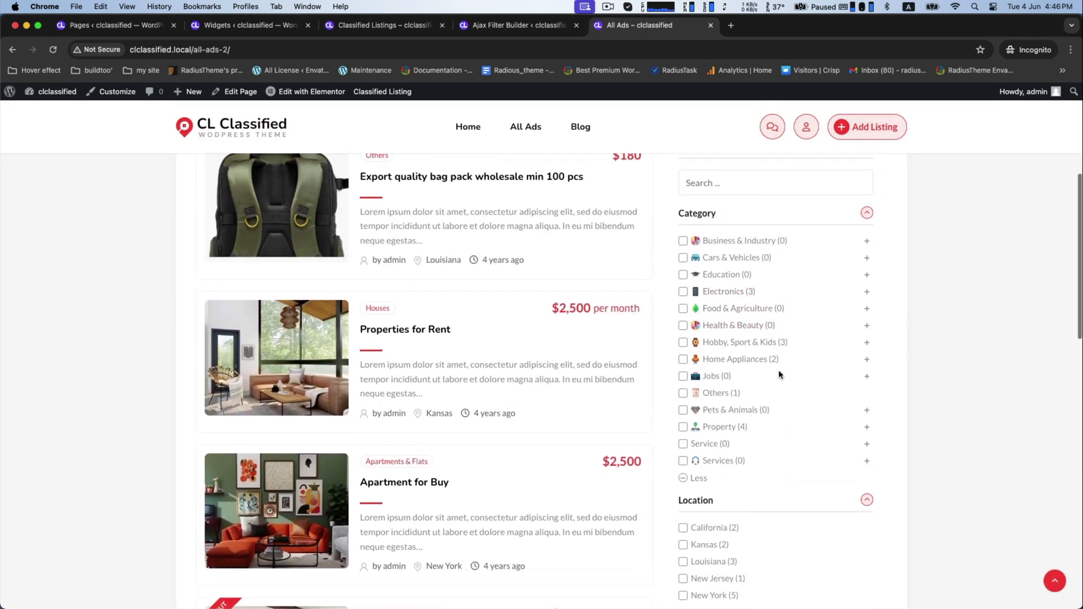
Step: Re-save the Categories item without counts and recheck the All Ads page
{"action": "left_click", "coordinate": [517, 24]}
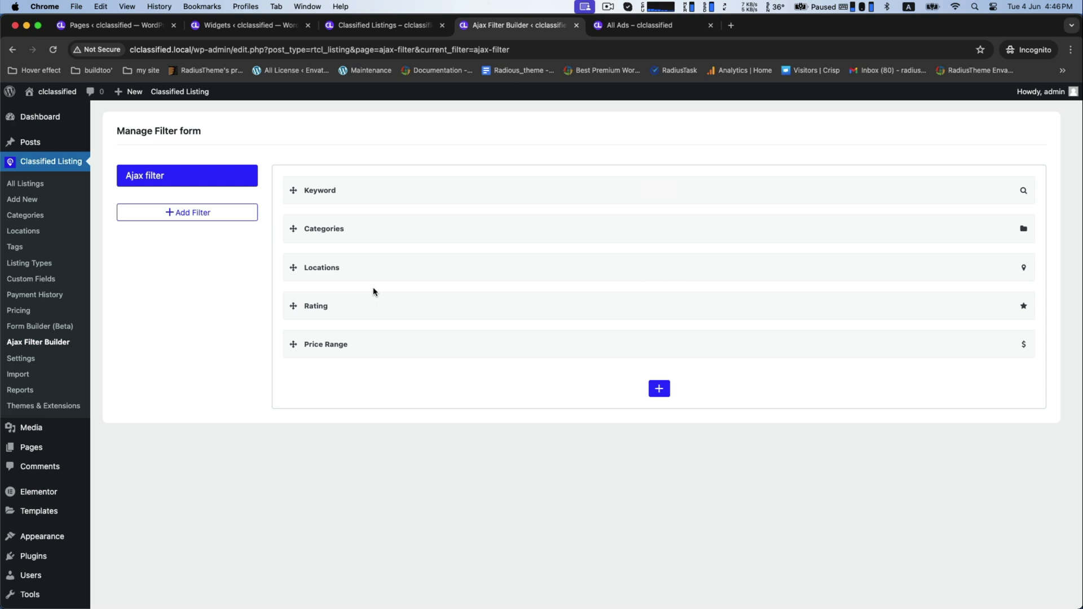
{"action": "left_click", "coordinate": [323, 228]}
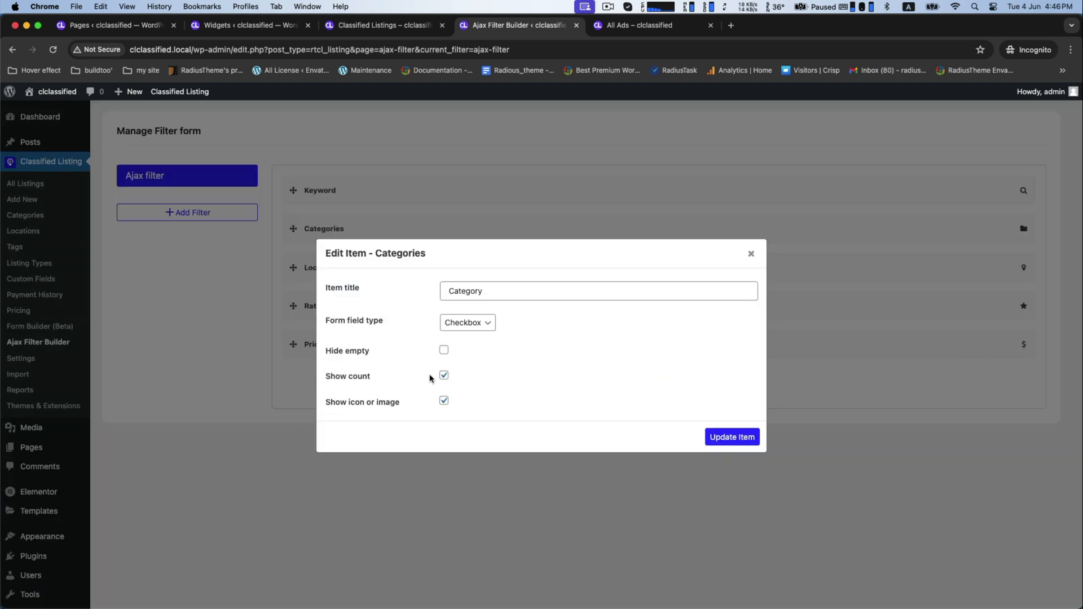
{"action": "left_click", "coordinate": [731, 436]}
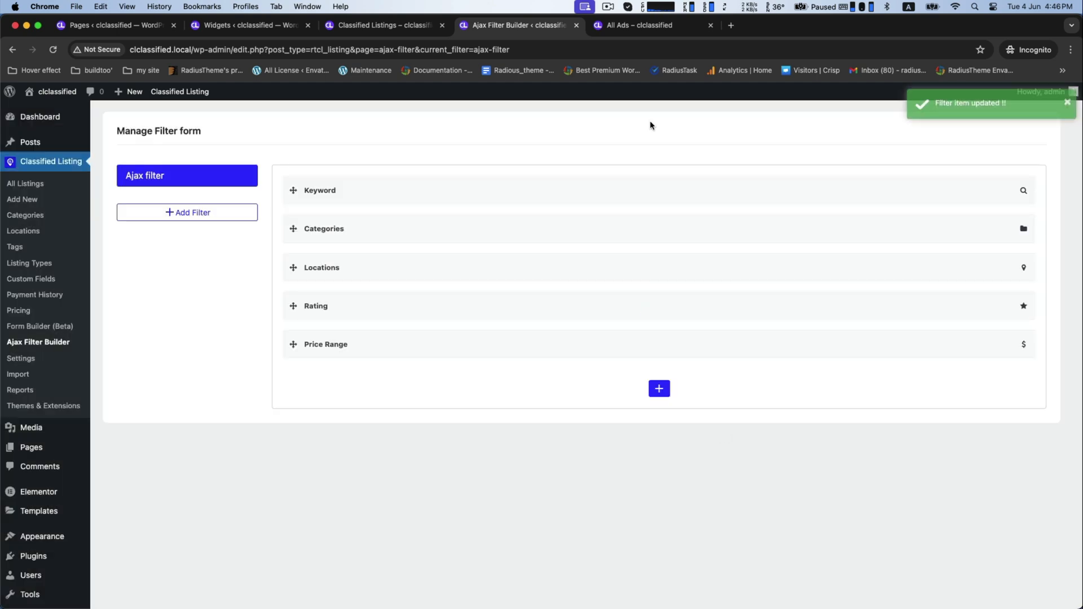
{"action": "left_click", "coordinate": [633, 25]}
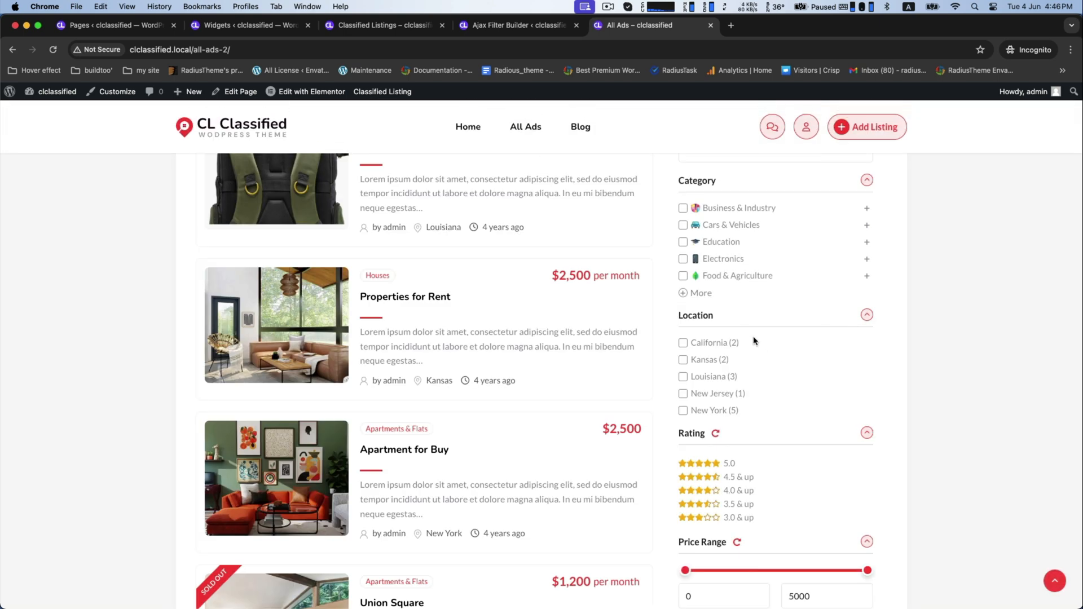
{"action": "scroll", "scroll_direction": "down", "scroll_amount": 3}
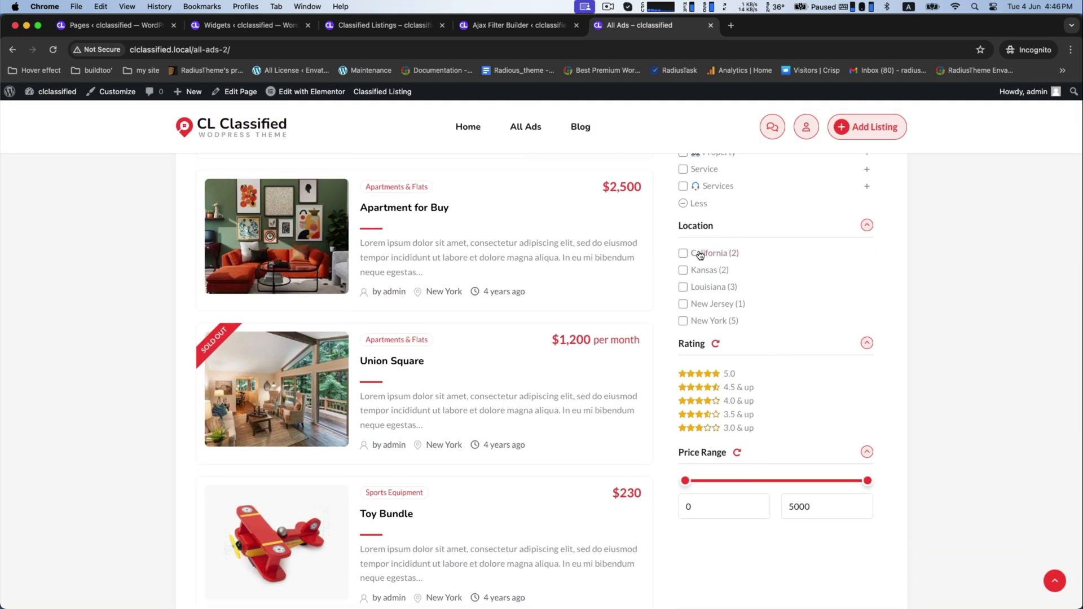
Step: Check the All Ads page to confirm location counts are gone, then return to the filter builder
{"action": "left_click", "coordinate": [514, 25]}
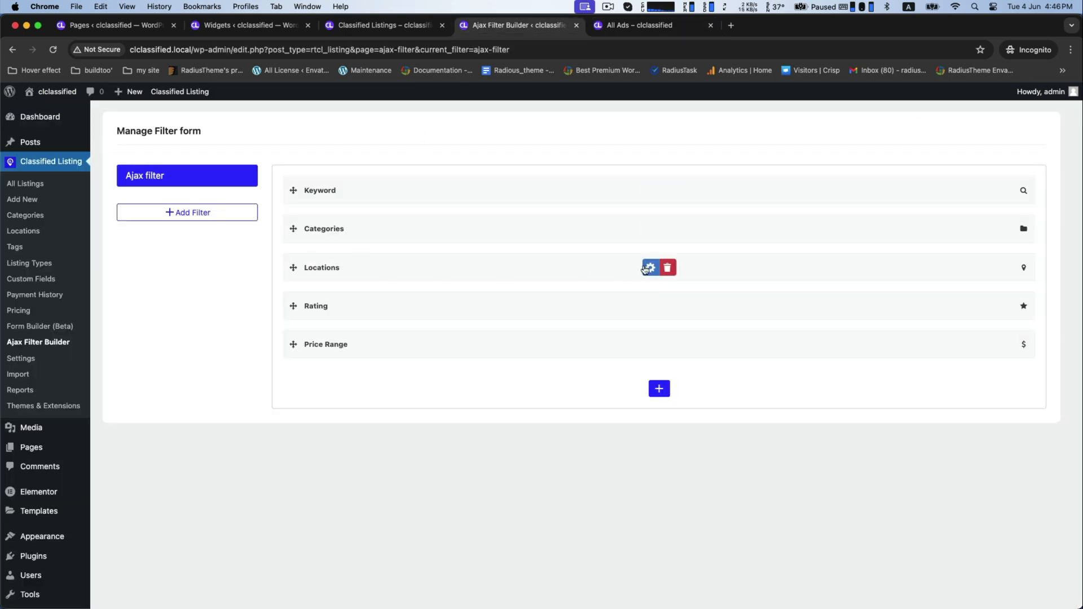
{"action": "mouse_move", "coordinate": [725, 427]}
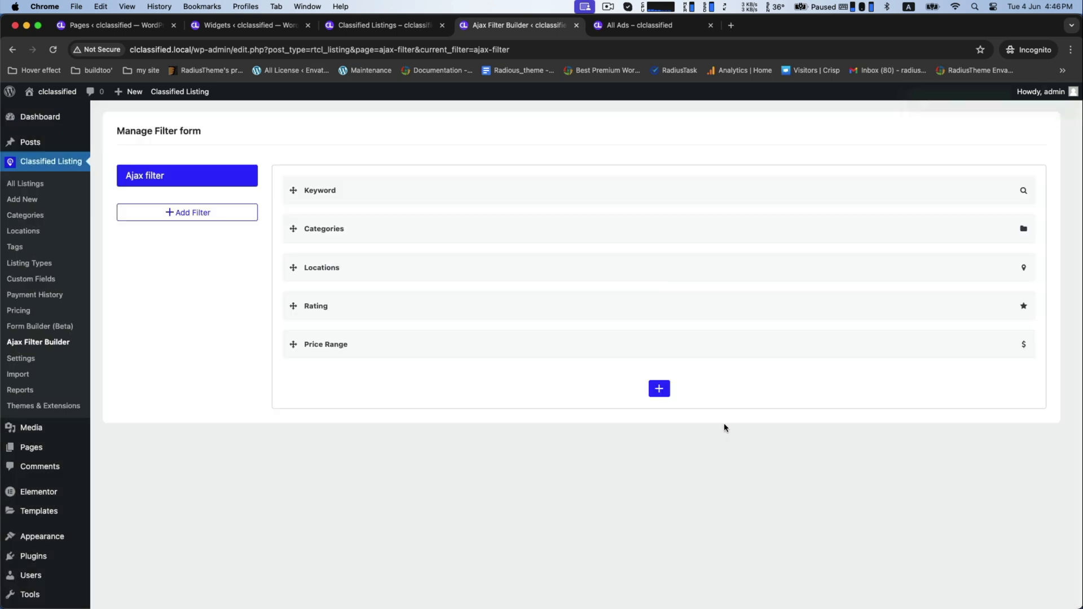
{"action": "left_click", "coordinate": [635, 25]}
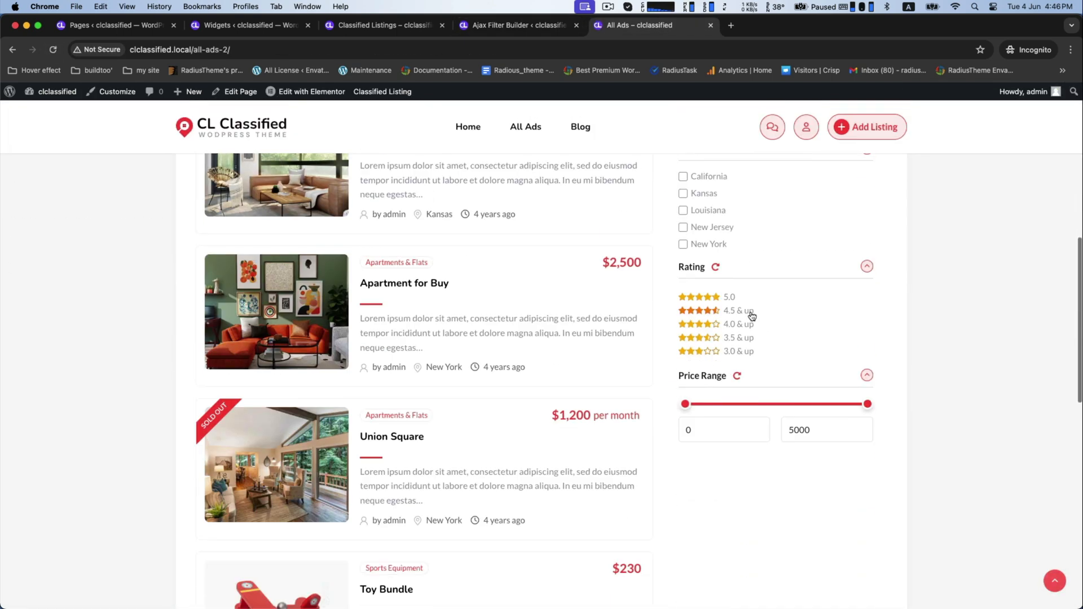
{"action": "scroll", "scroll_direction": "up", "scroll_amount": 3}
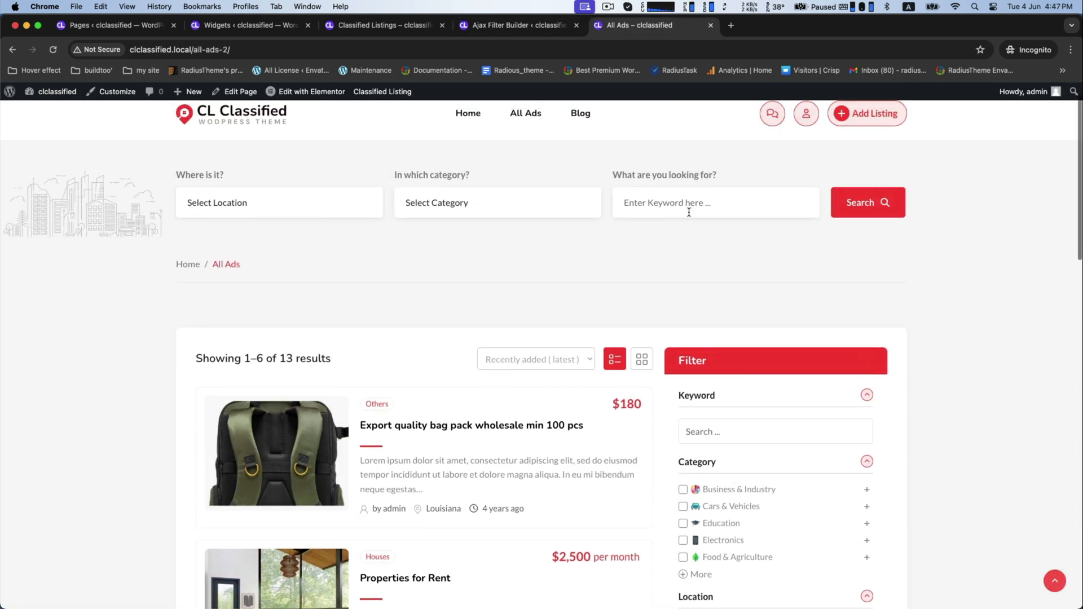
{"action": "left_click", "coordinate": [515, 25]}
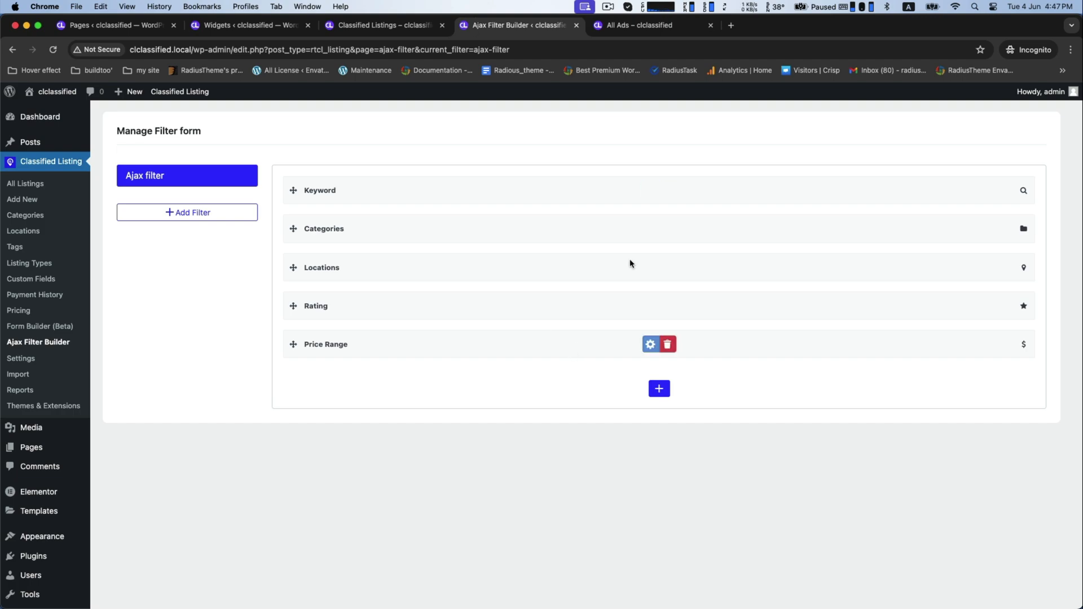